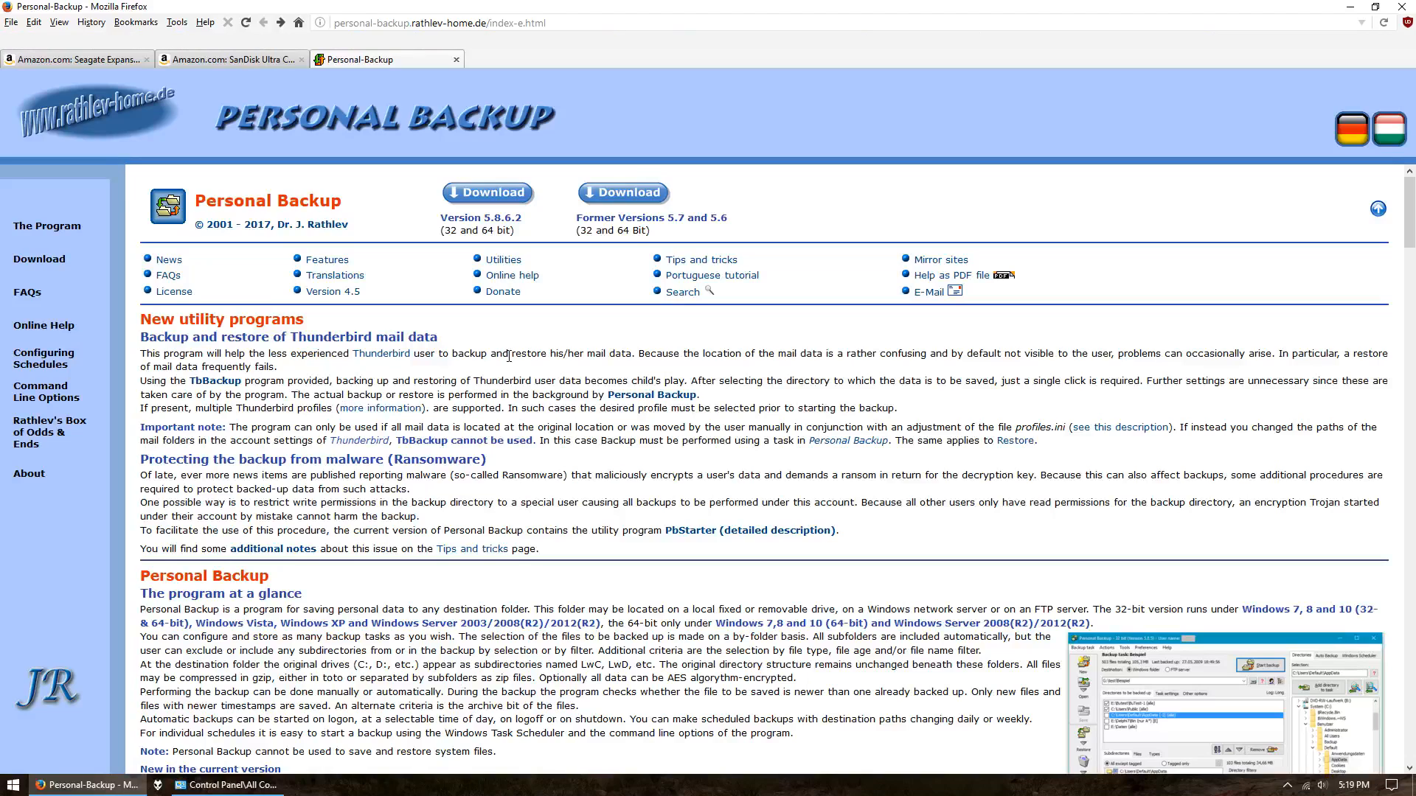
# View the Seagate 1TB external drive page, then the SanDisk 64GB flash drive page.
pyautogui.click(81, 59)
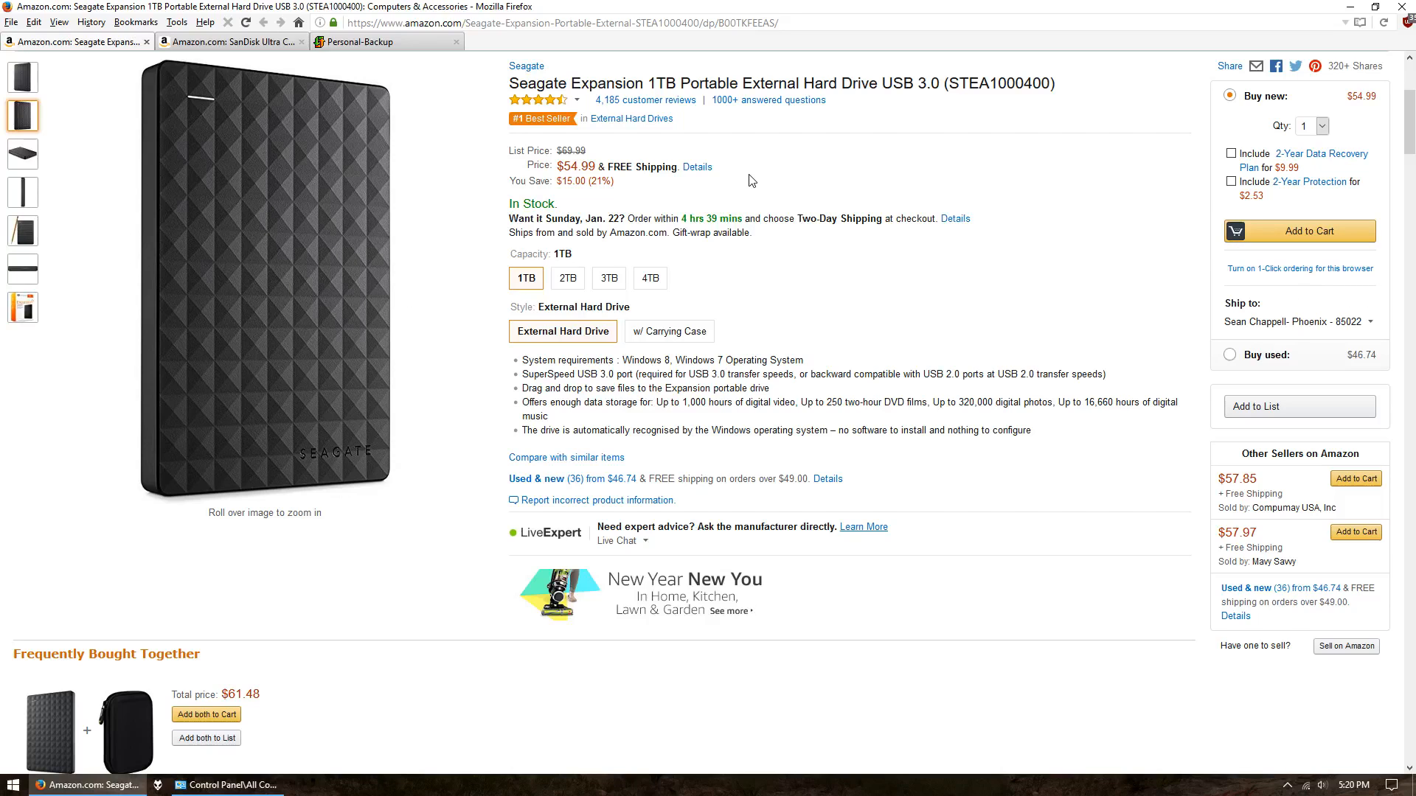
pyautogui.click(221, 41)
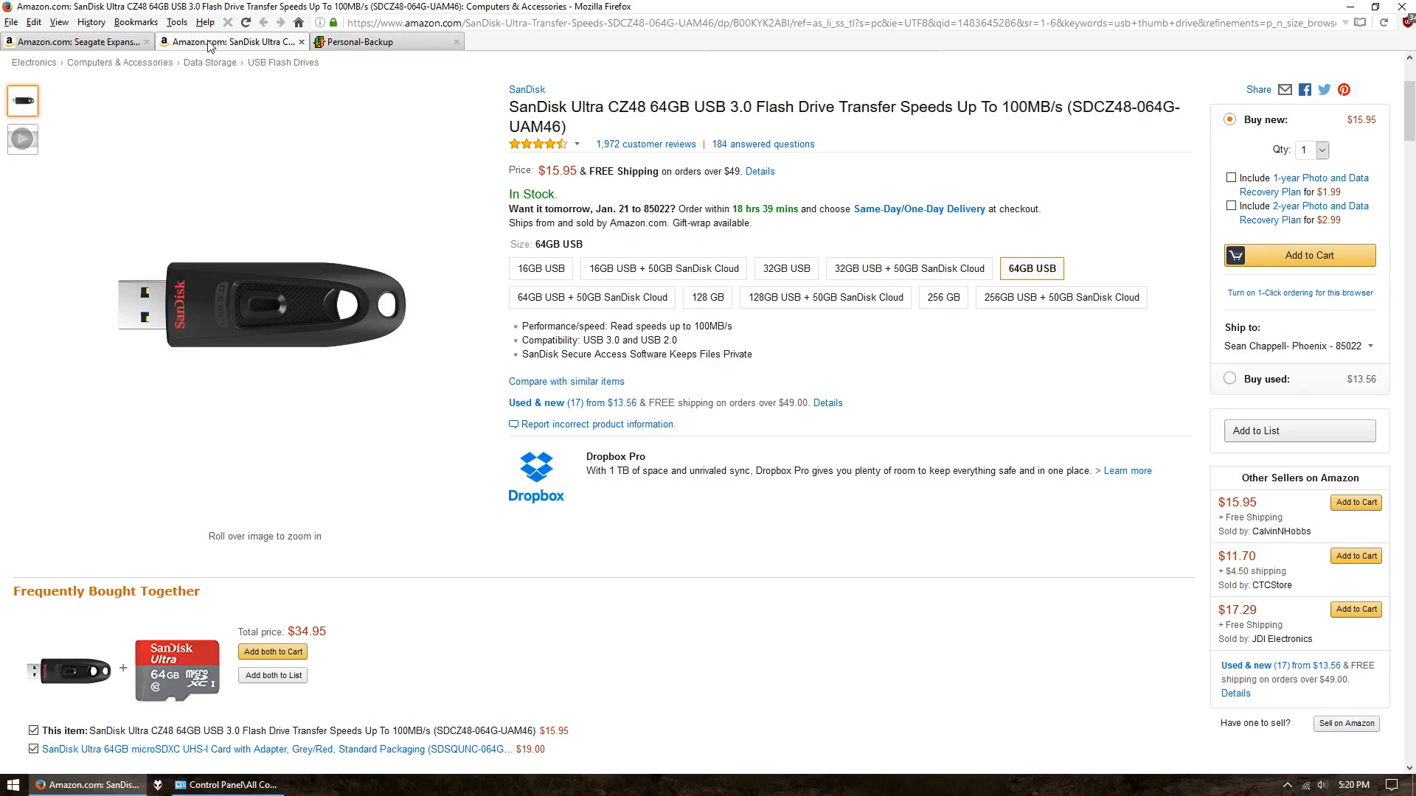
pyautogui.moveTo(212, 46)
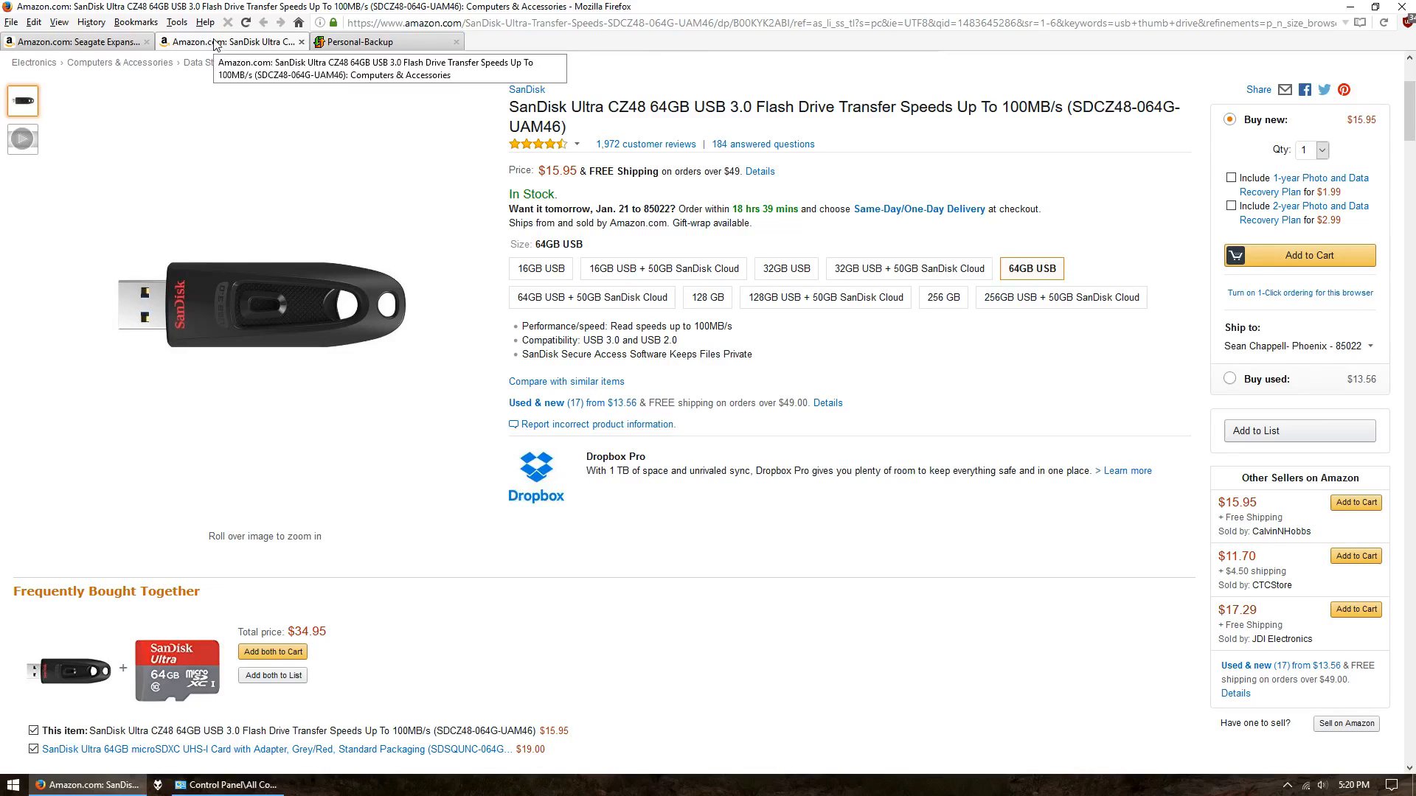
pyautogui.moveTo(377, 48)
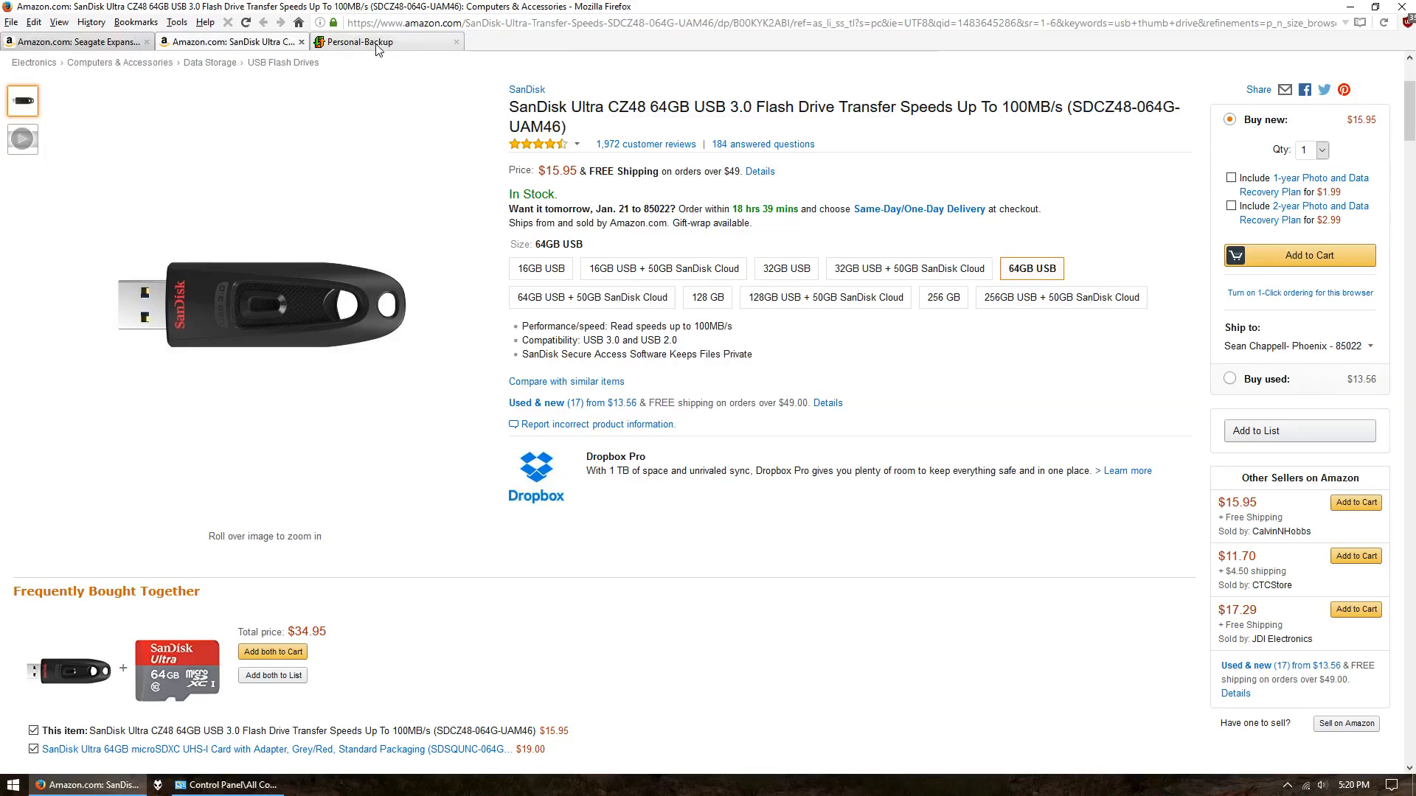
# Return to the Personal Backup site's Download section listing version 5.8.6.2 setups.
pyautogui.click(363, 41)
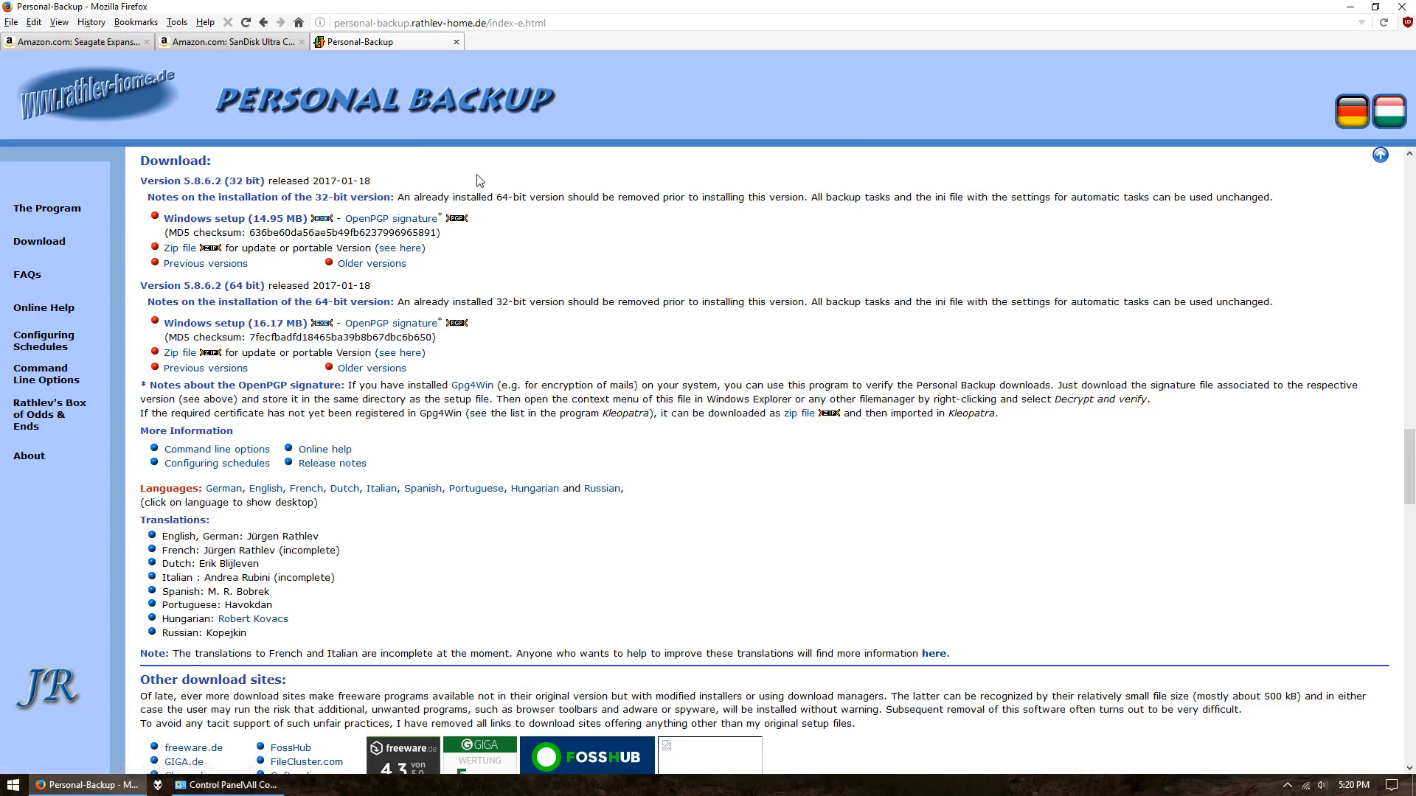
pyautogui.moveTo(478, 209)
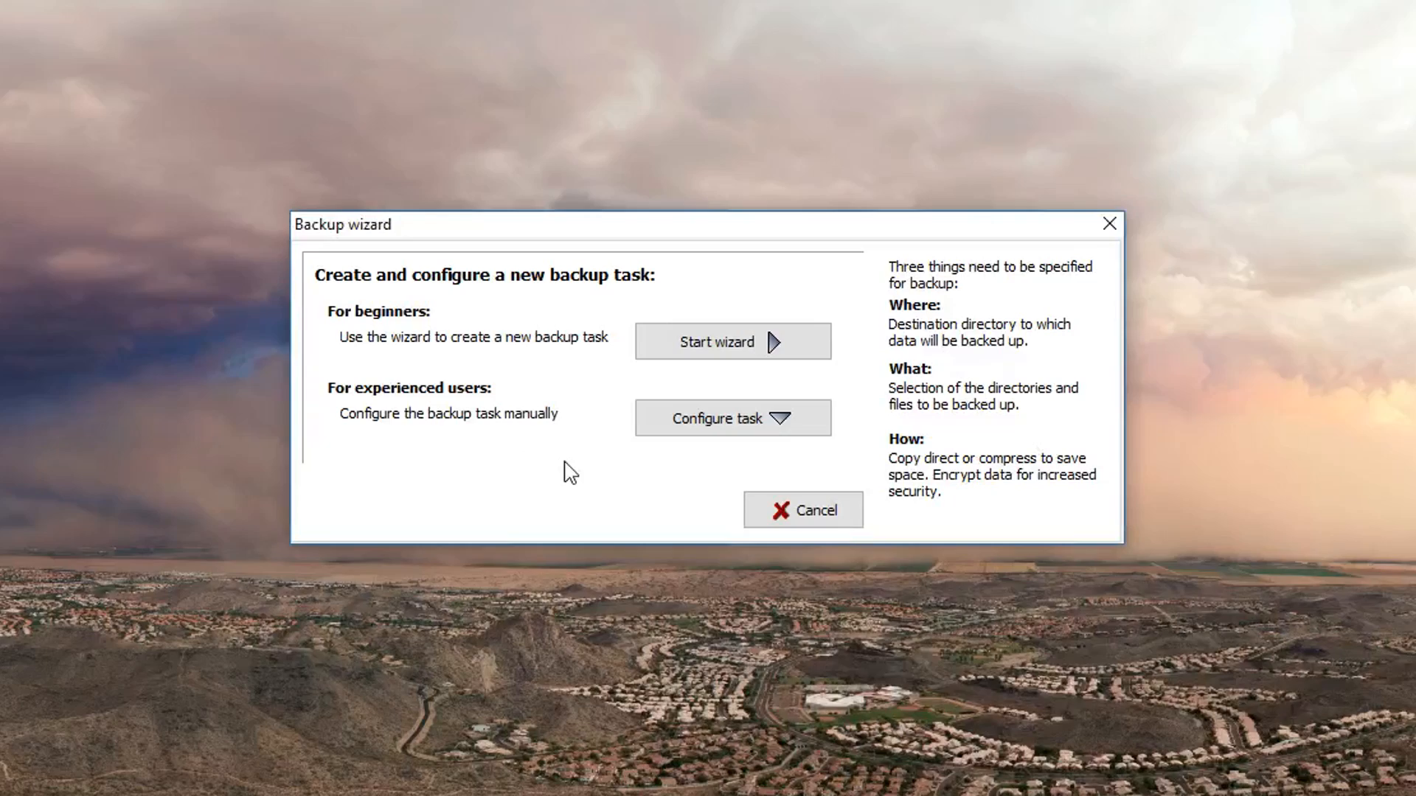
pyautogui.moveTo(612, 516)
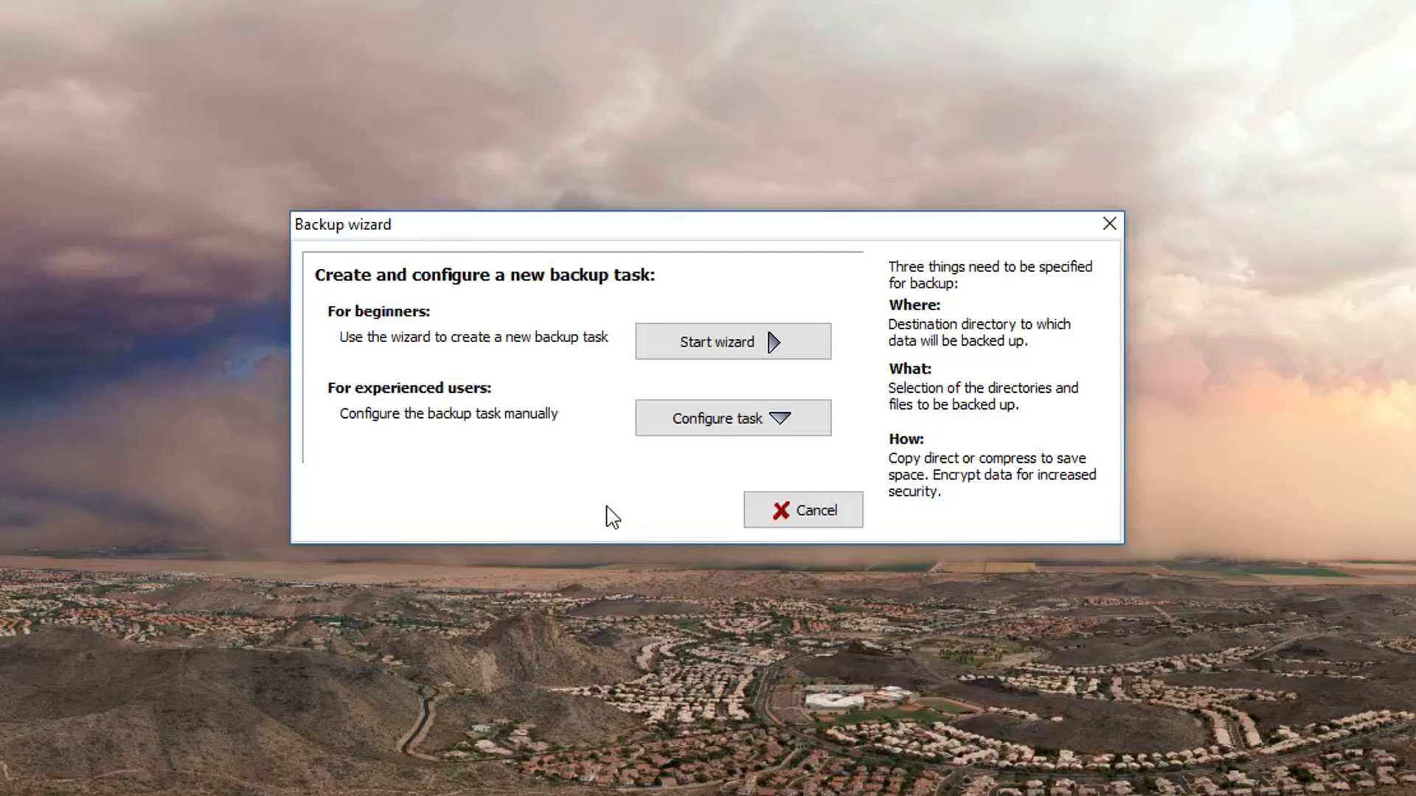
# Start the new-task wizard and choose D:\Backups on this computer as the destination.
pyautogui.click(731, 342)
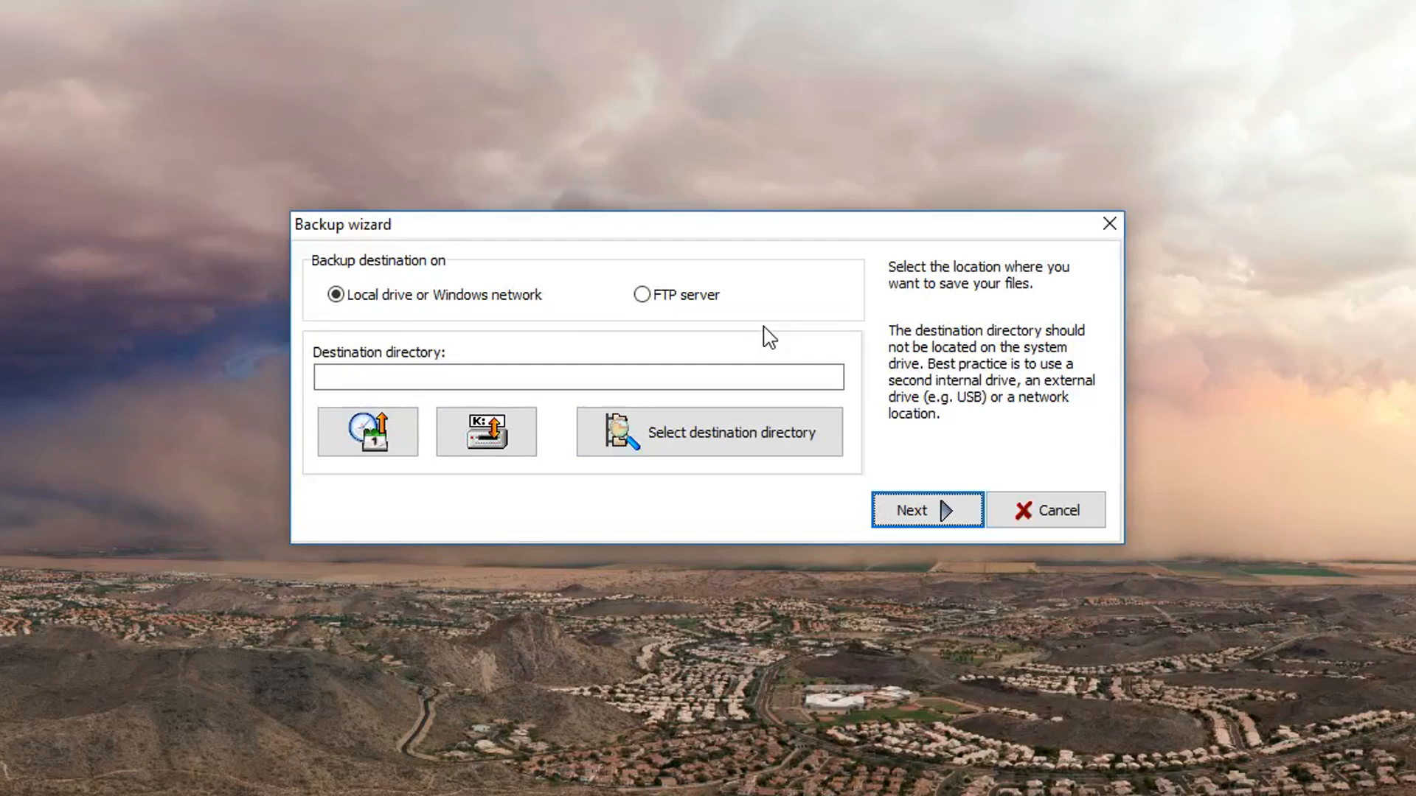
pyautogui.click(730, 432)
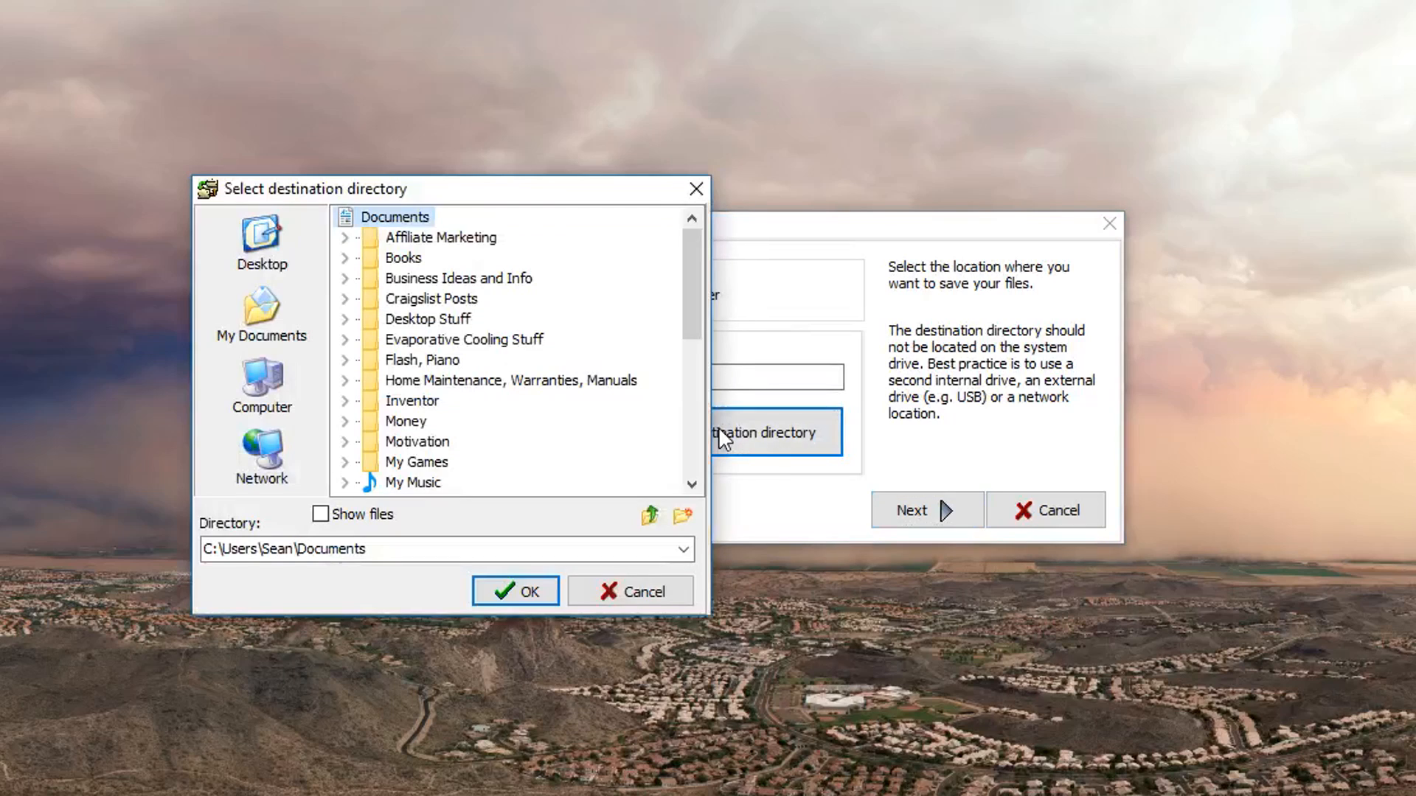
pyautogui.click(262, 384)
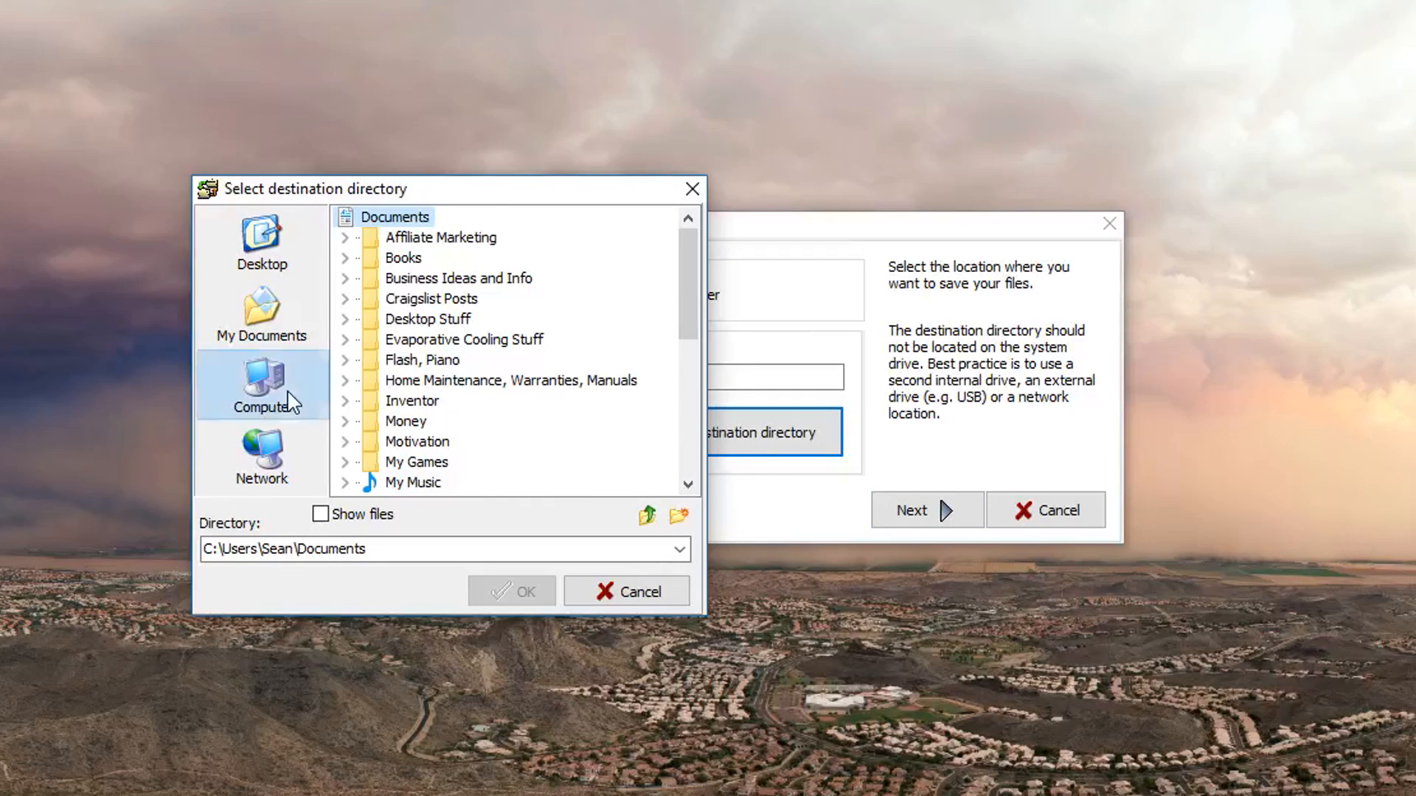
pyautogui.click(263, 383)
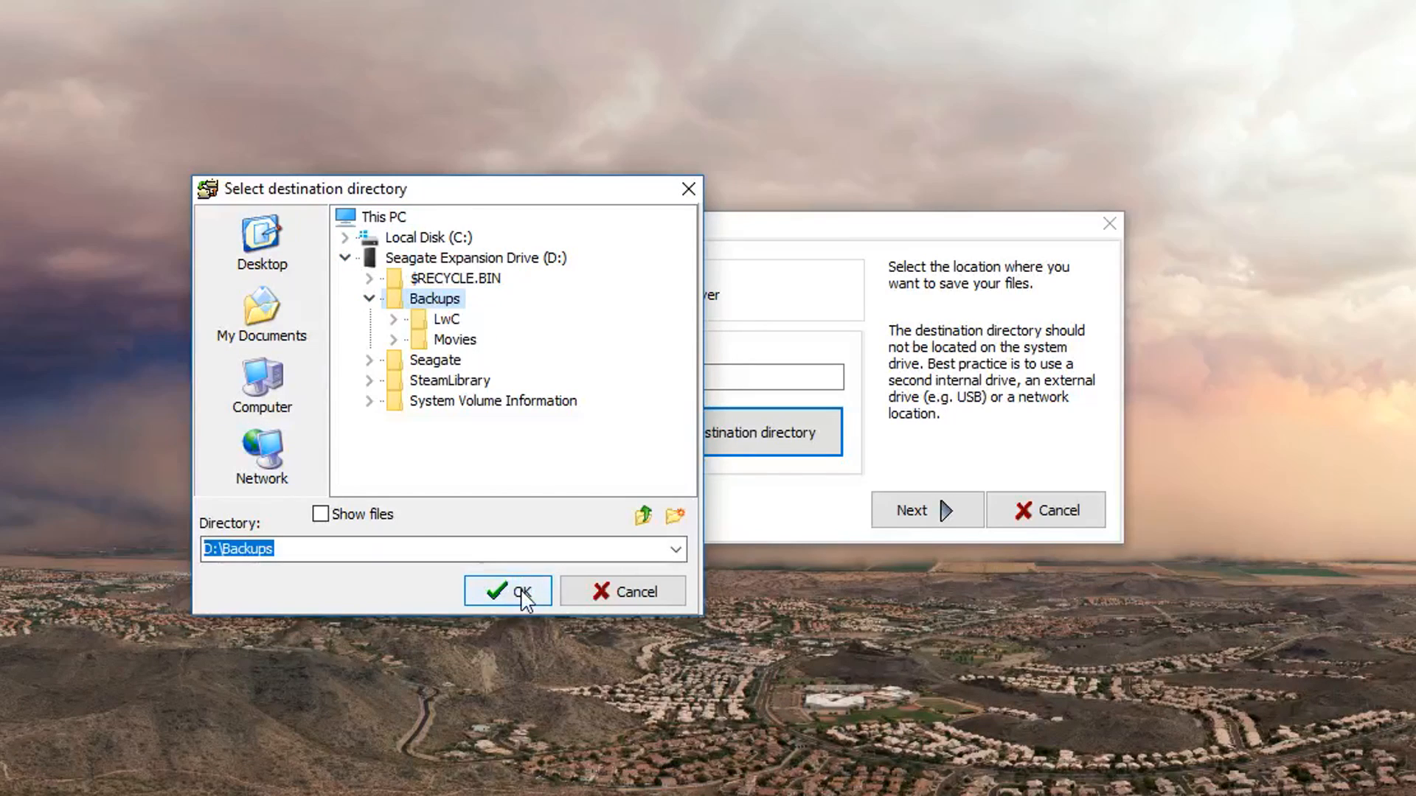
pyautogui.click(508, 591)
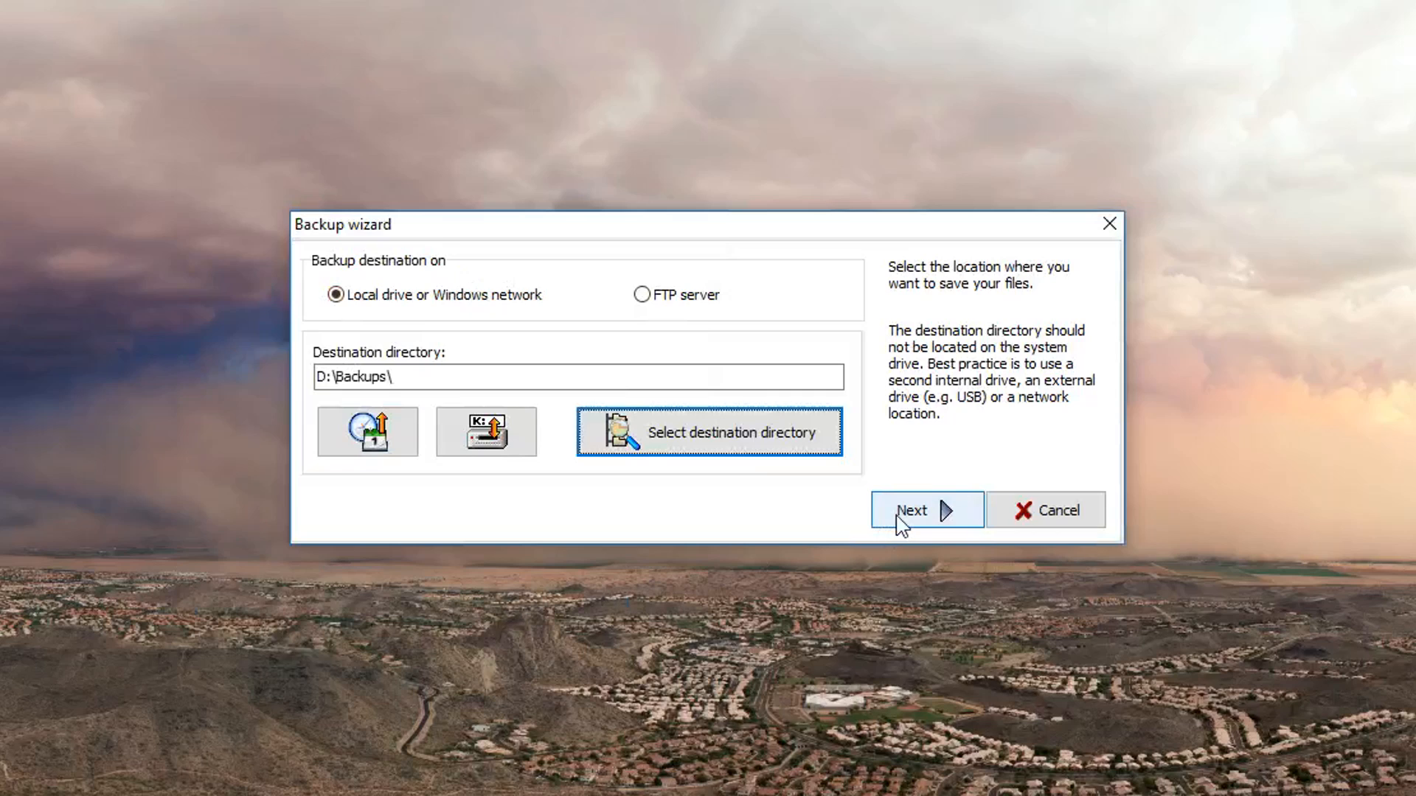
# Add the user's Documents folder and C:\KeePass as source directories to back up.
pyautogui.click(914, 510)
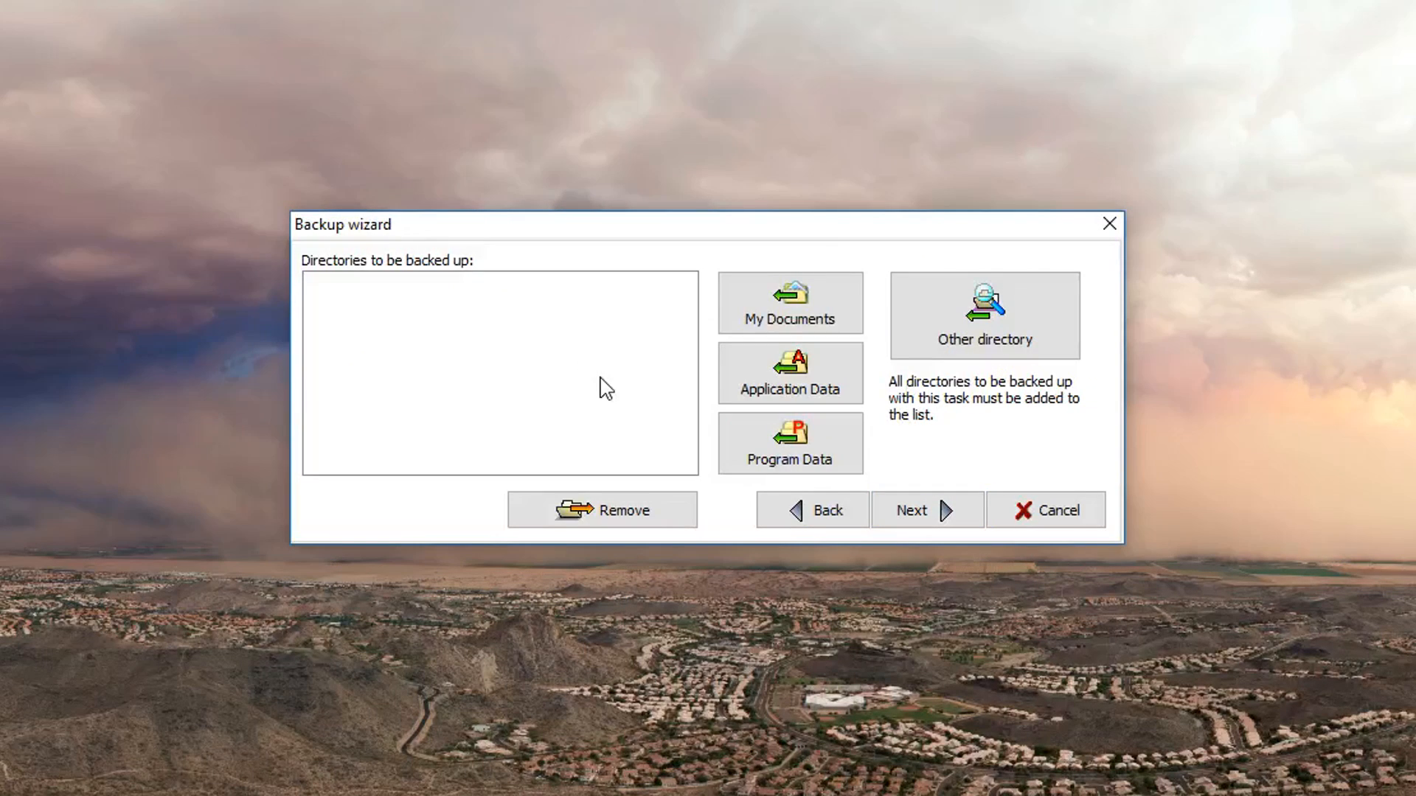
pyautogui.moveTo(591, 368)
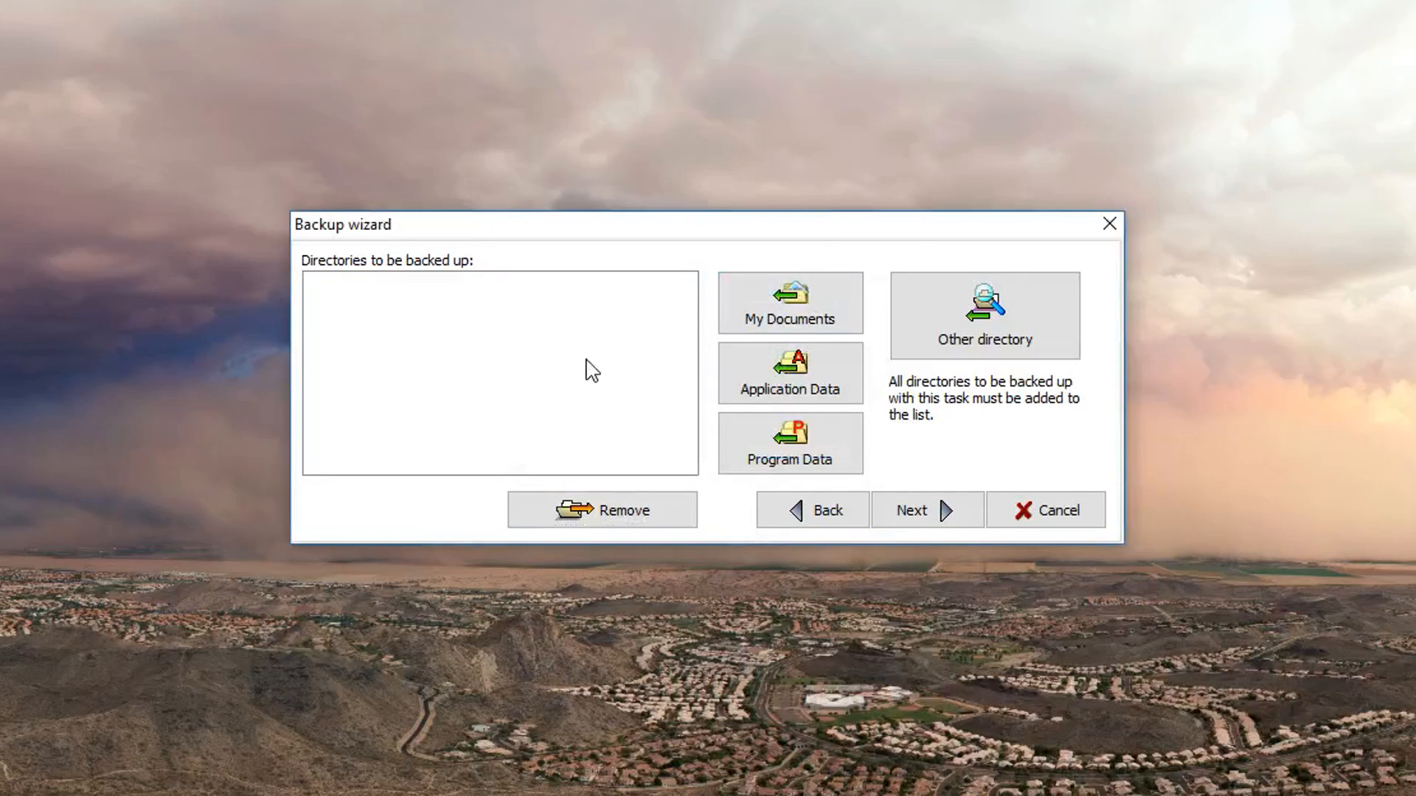
pyautogui.click(788, 304)
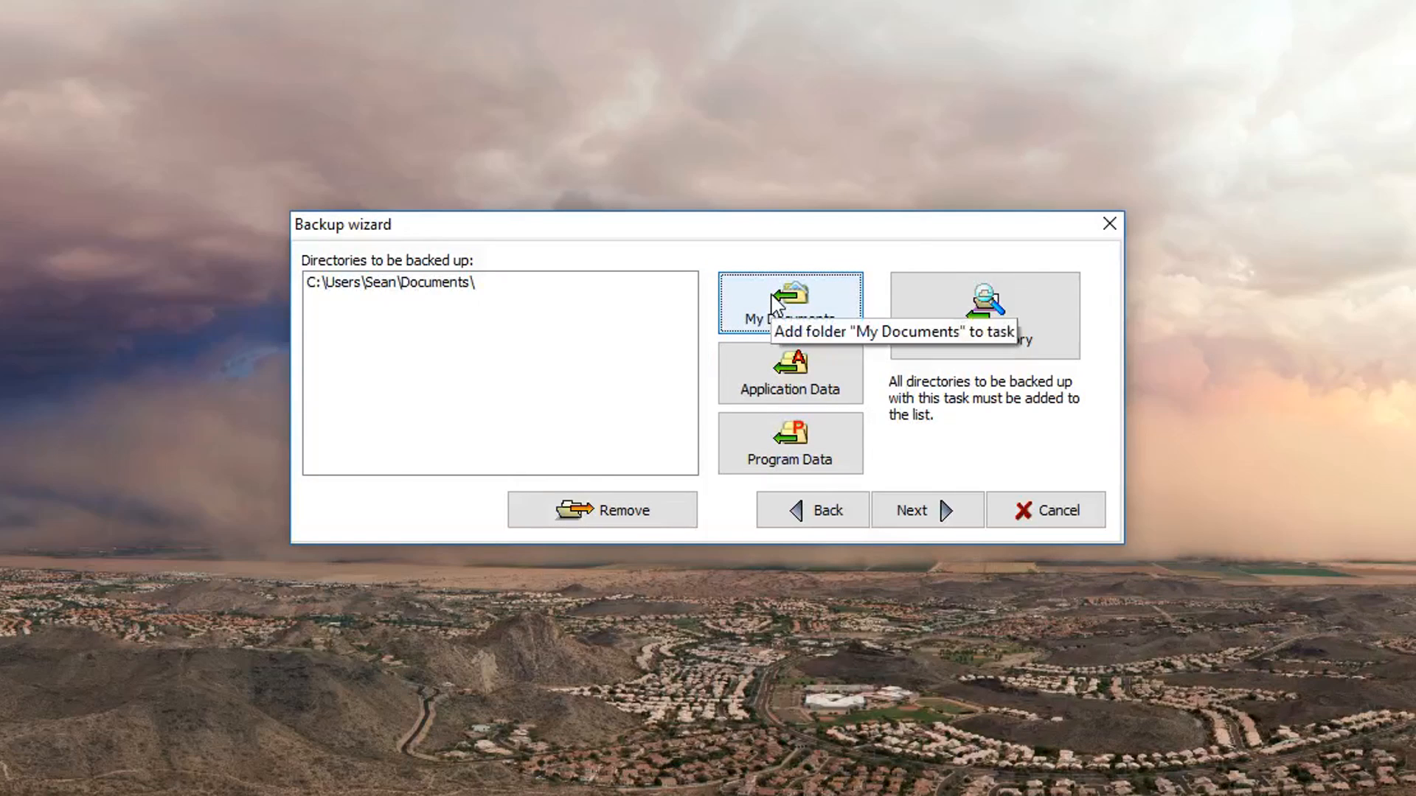
pyautogui.moveTo(944, 413)
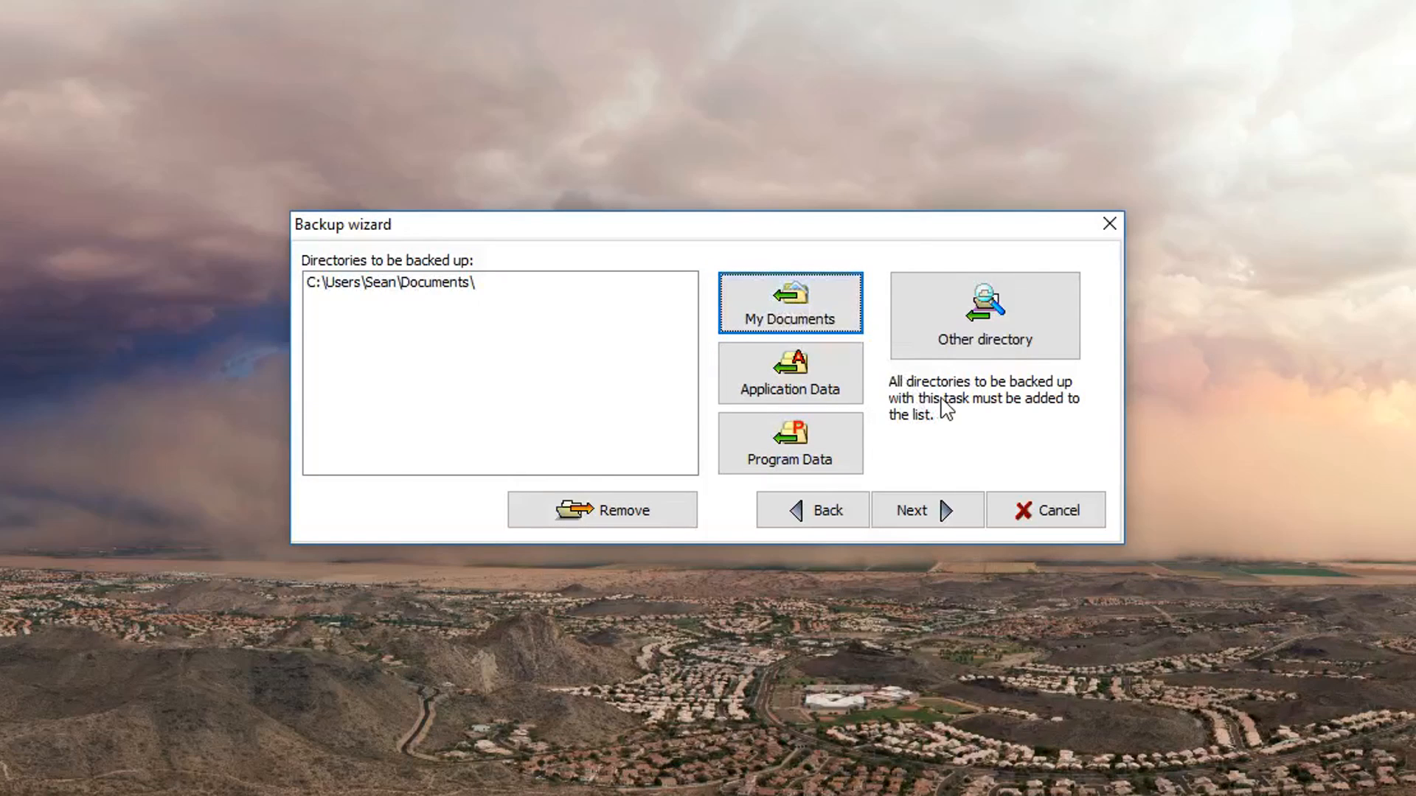
pyautogui.click(985, 314)
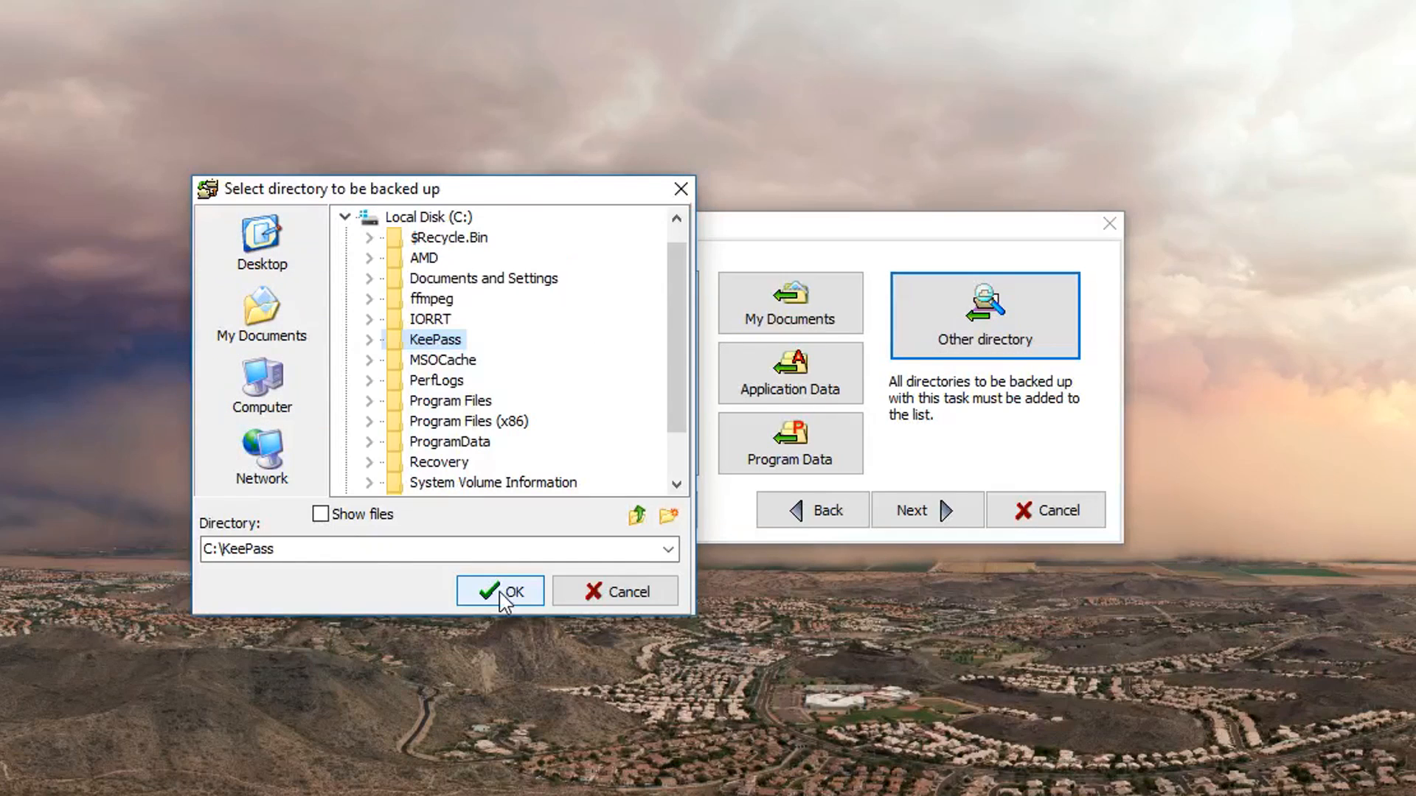
pyautogui.click(501, 590)
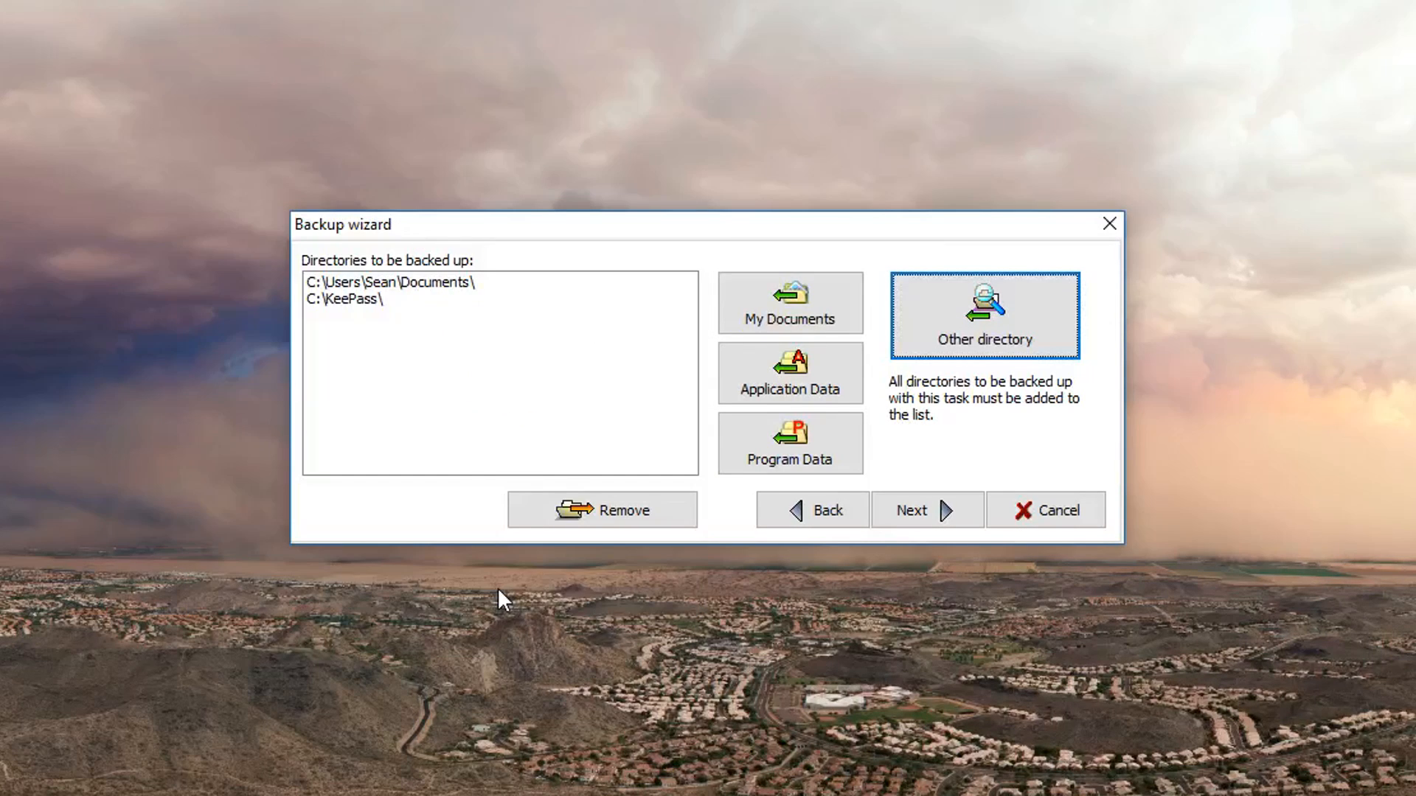
pyautogui.moveTo(507, 384)
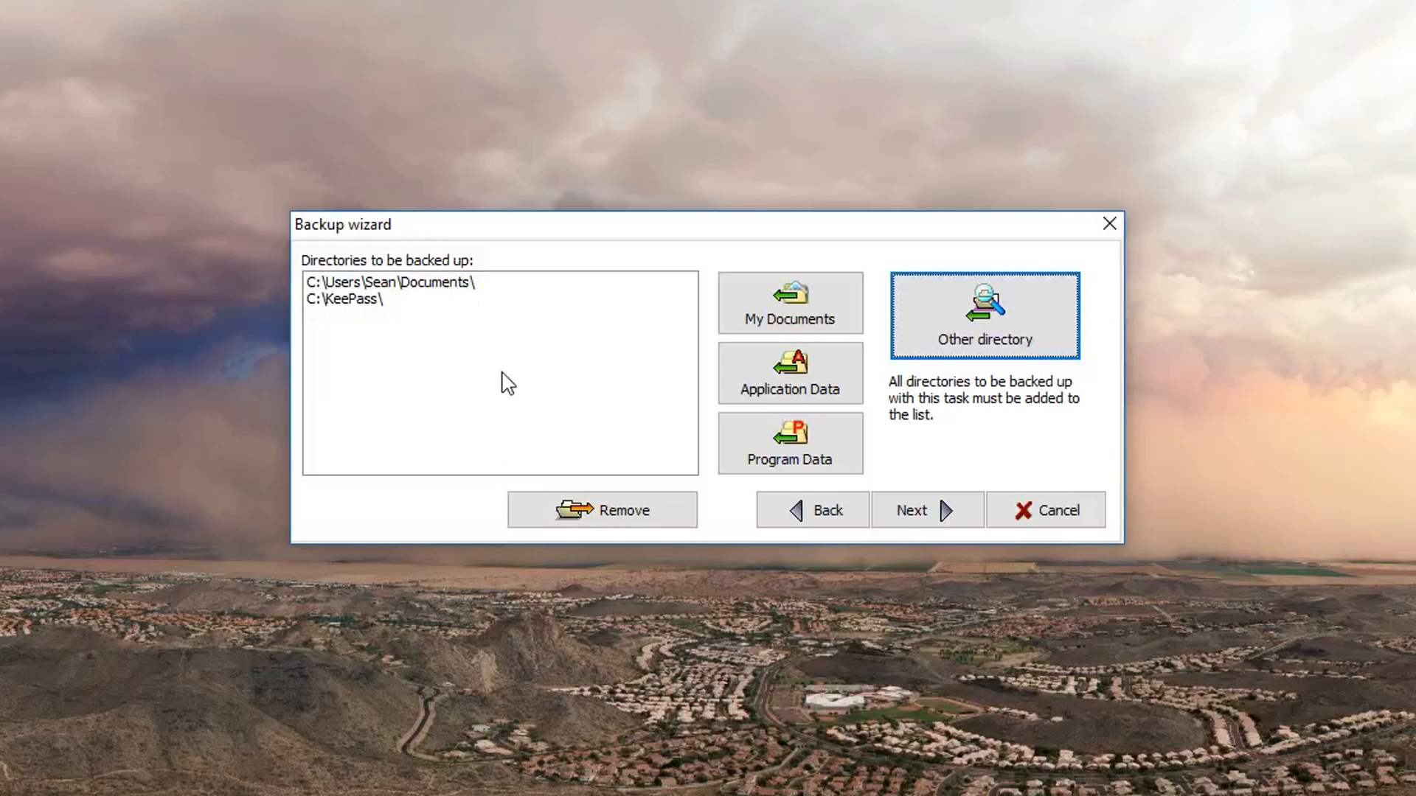
pyautogui.moveTo(507, 393)
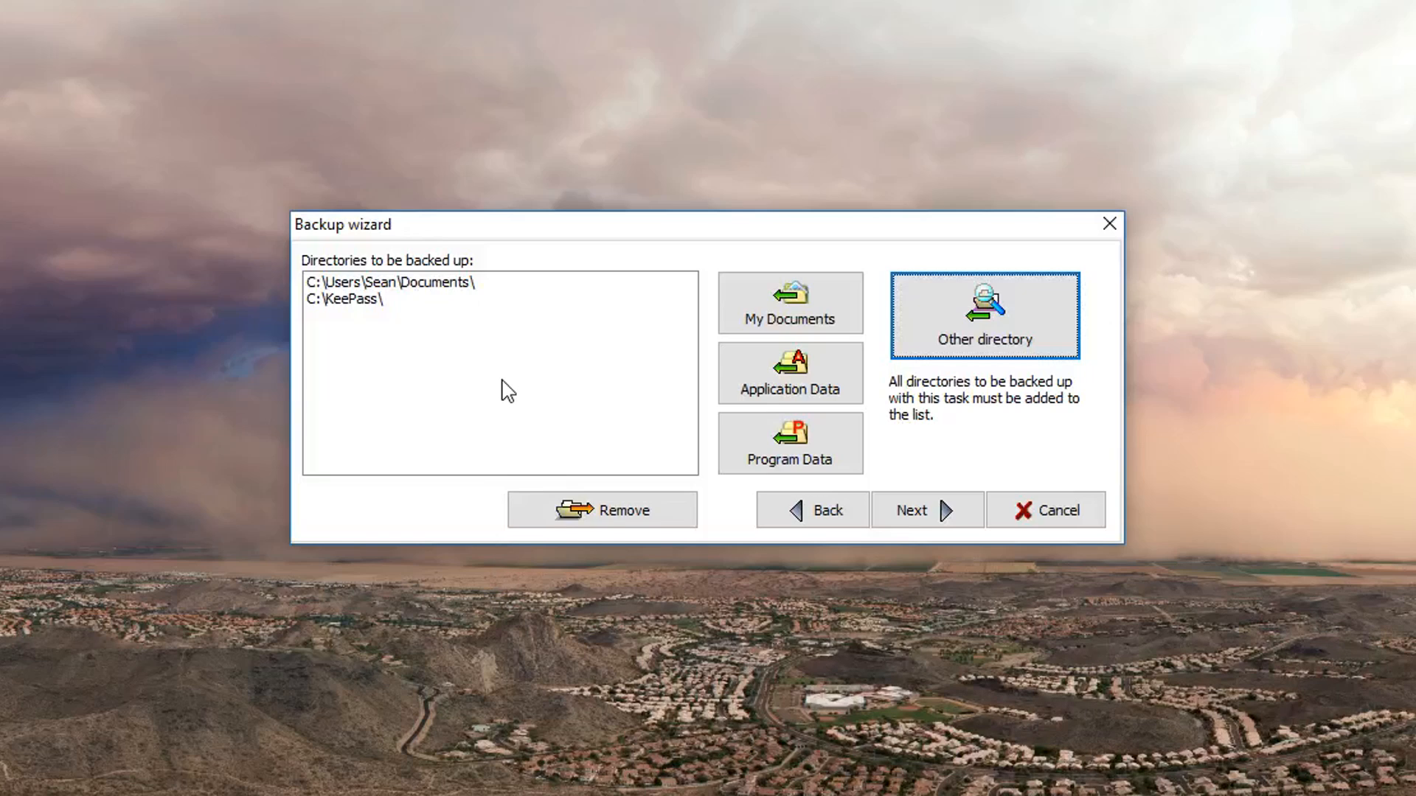
pyautogui.moveTo(512, 395)
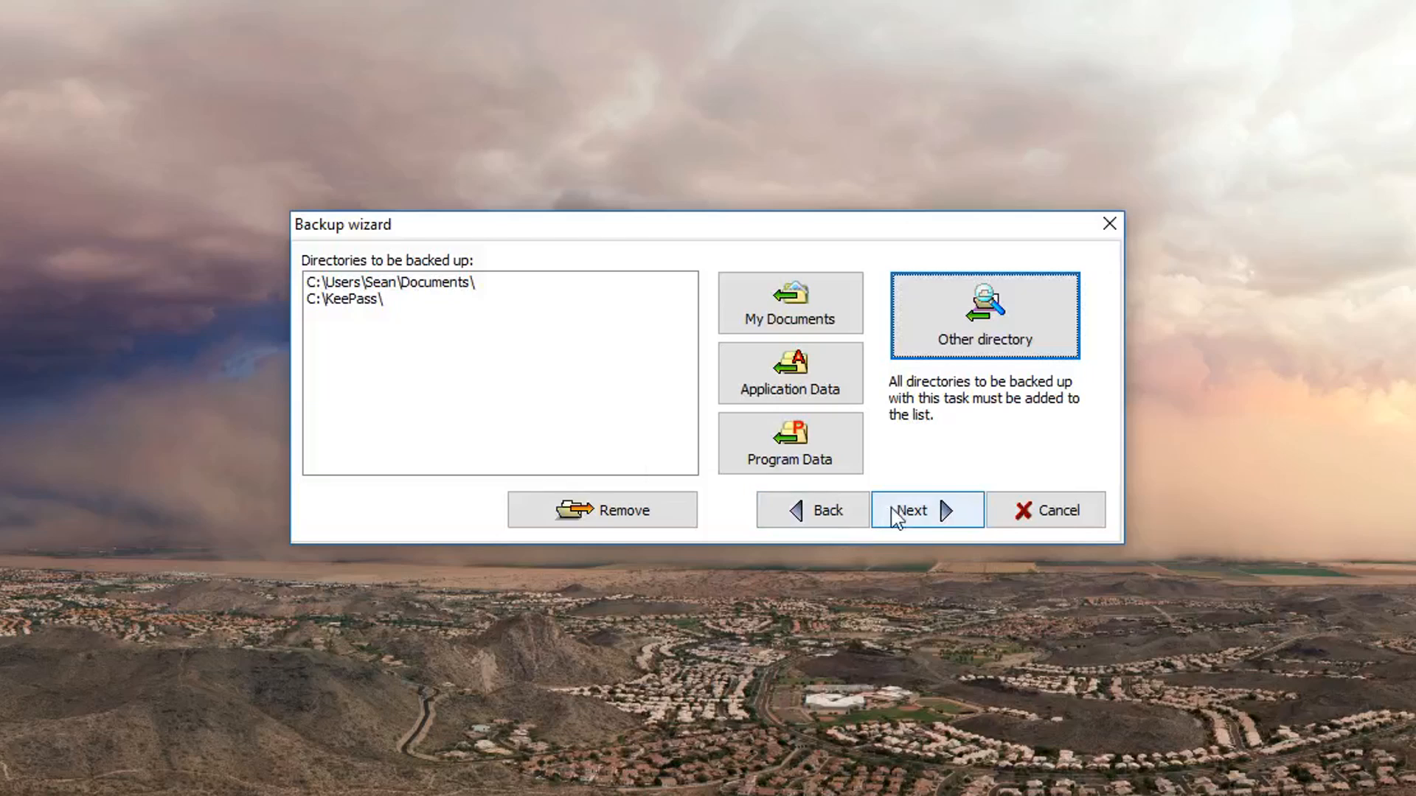
# Try 'Copy without compression', revert to zip compression, and proceed to the schedule step.
pyautogui.click(911, 510)
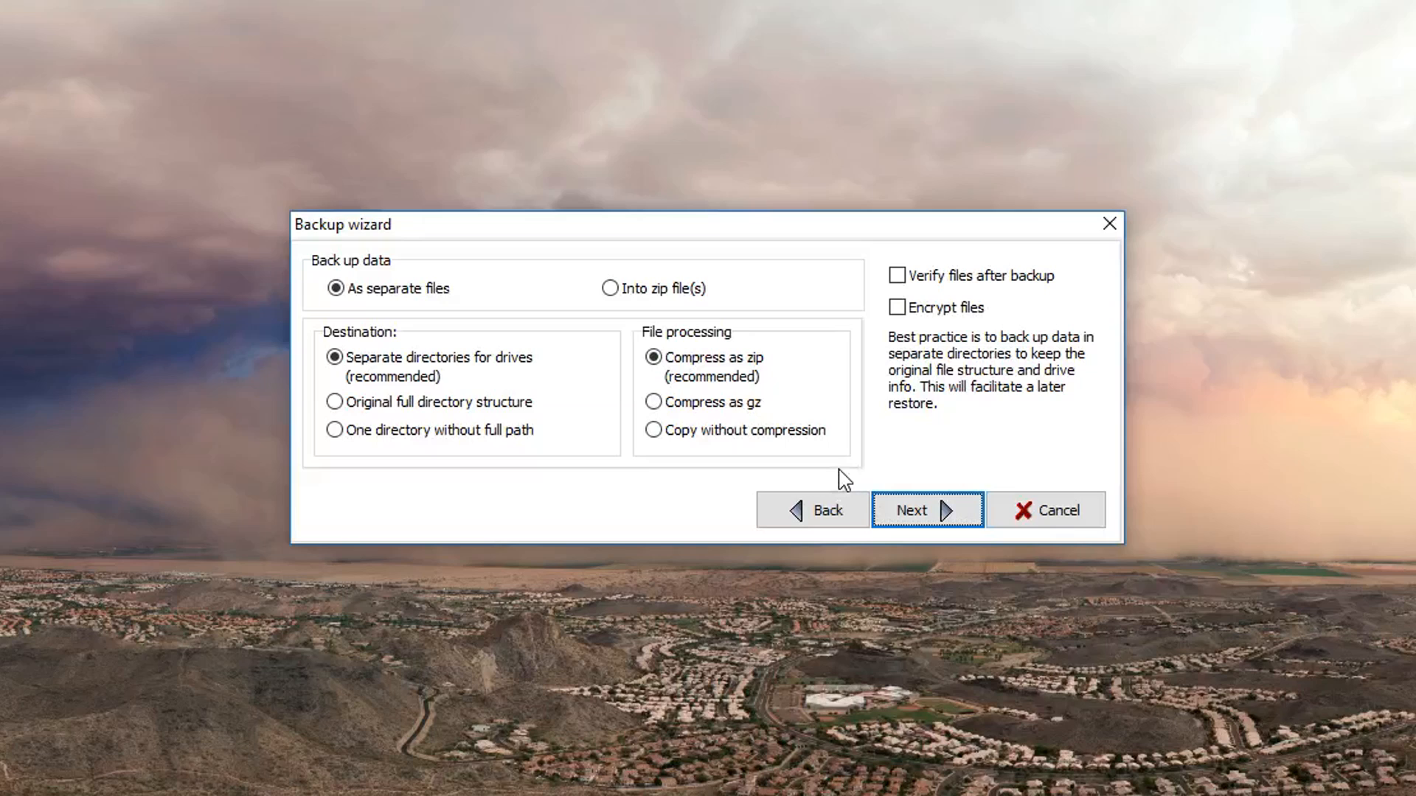
pyautogui.moveTo(831, 472)
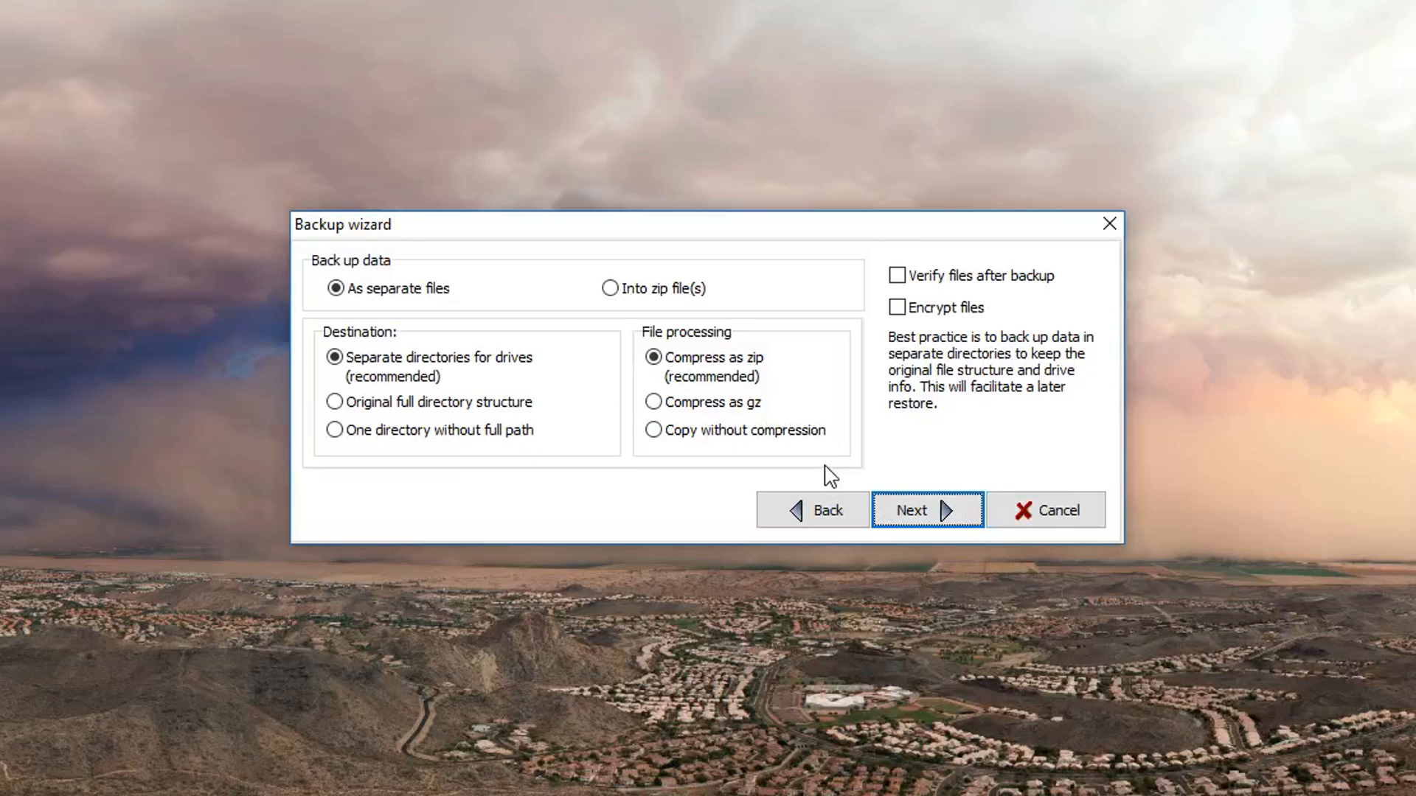
pyautogui.moveTo(806, 459)
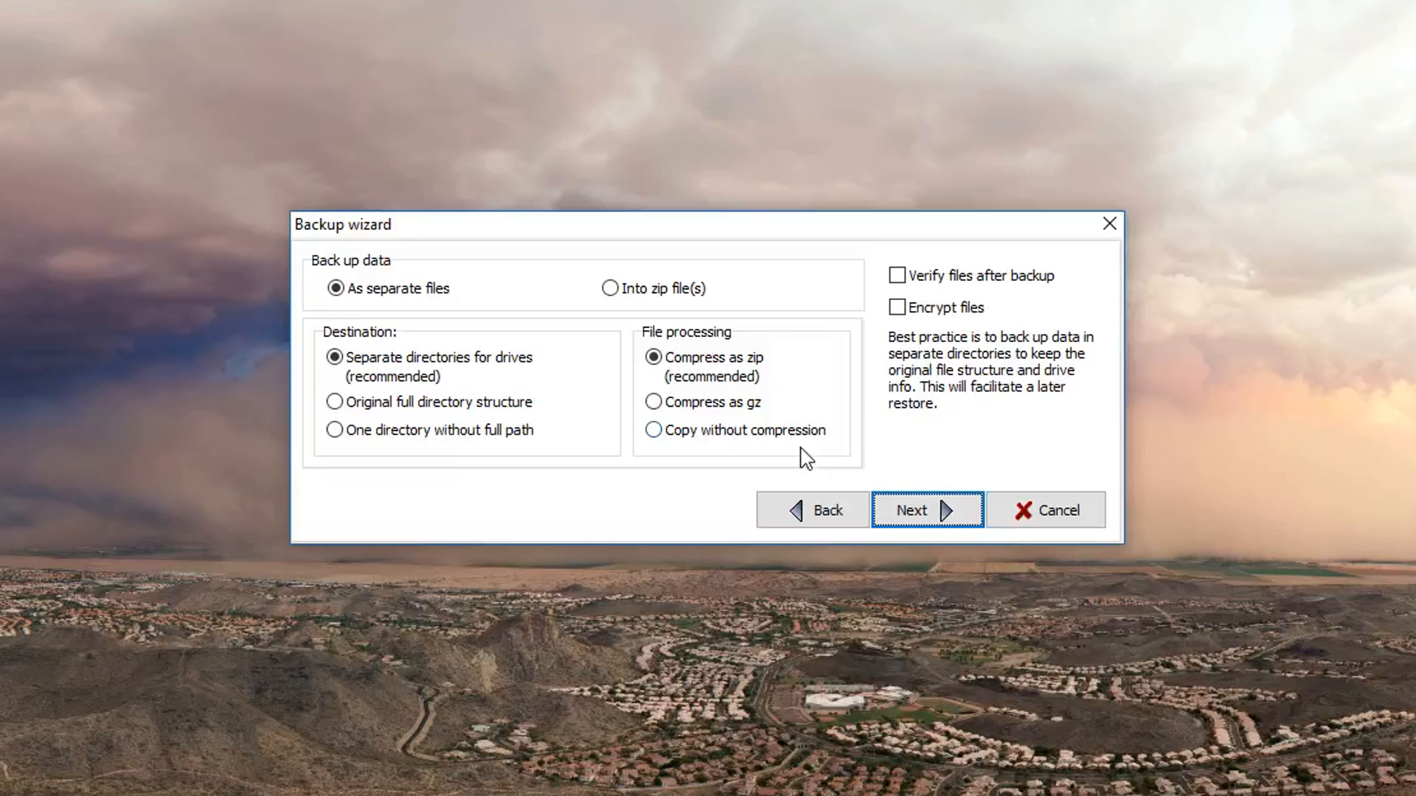
pyautogui.click(652, 431)
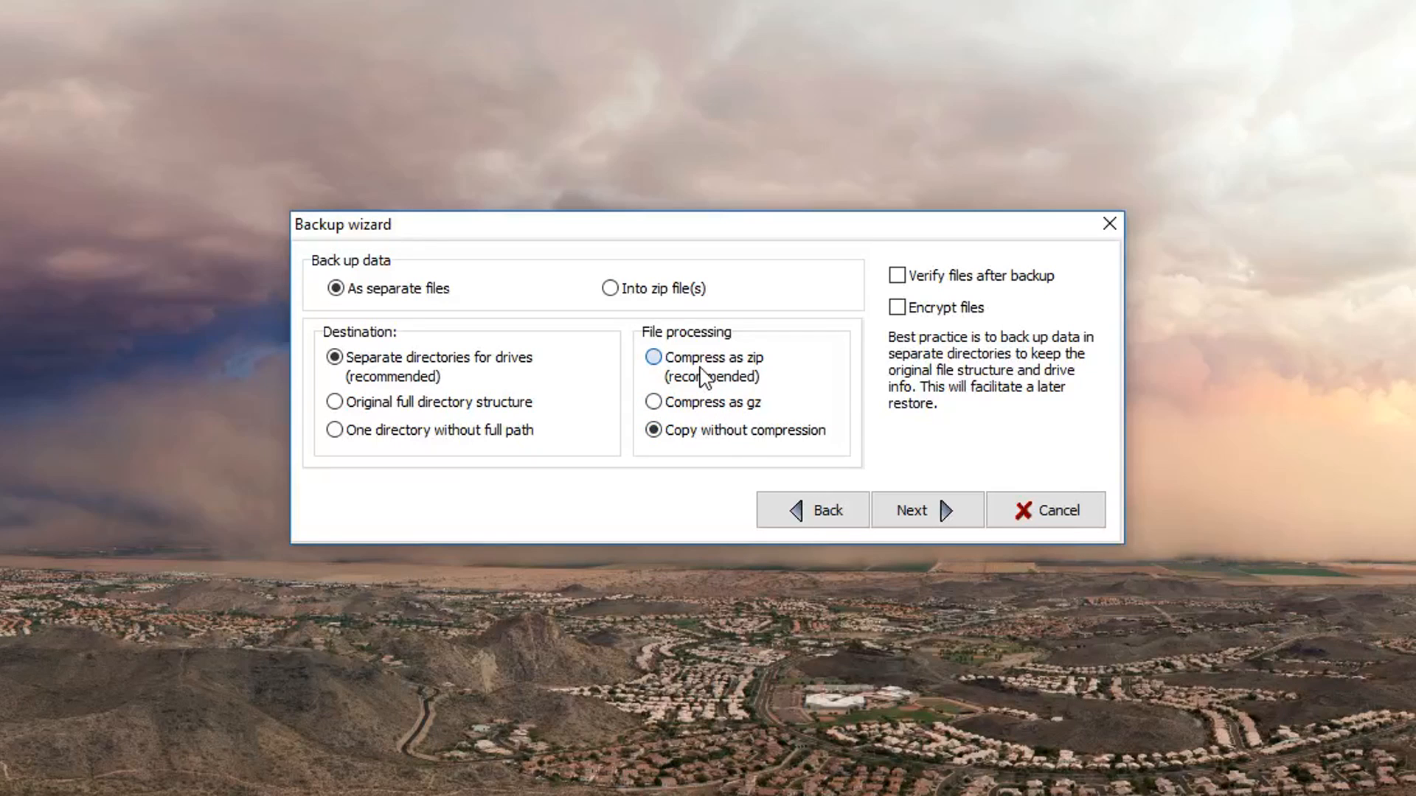
pyautogui.click(654, 357)
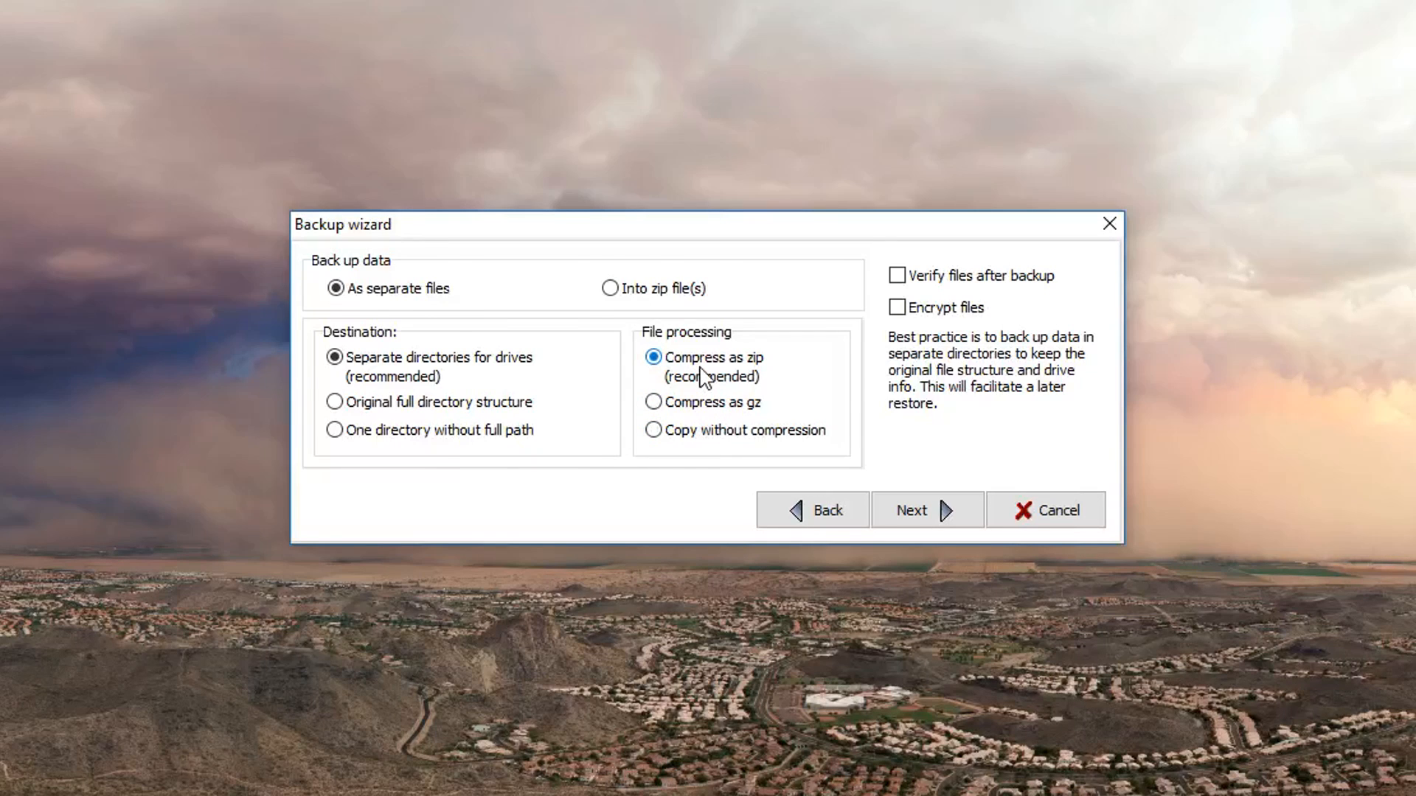
pyautogui.click(926, 509)
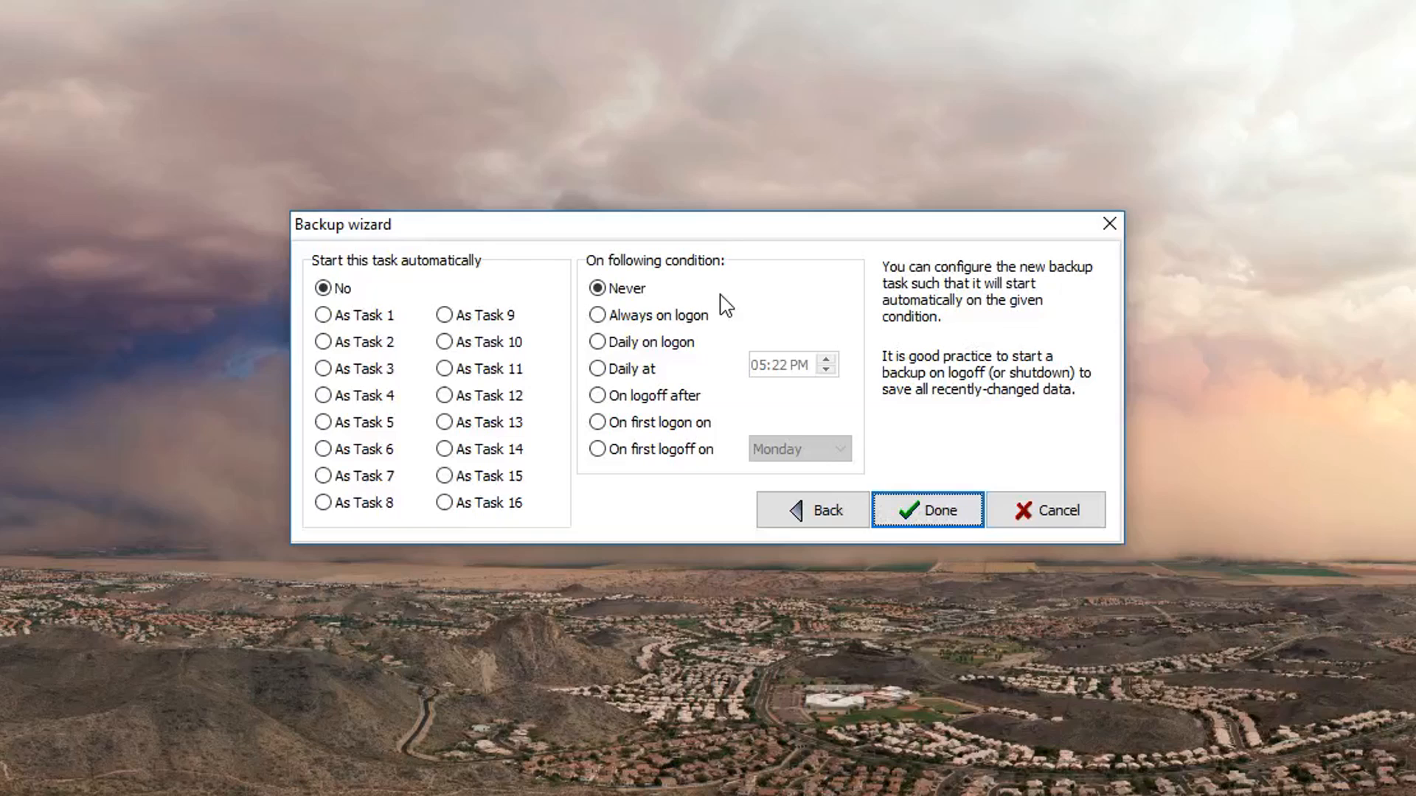
# Finish the wizard with no automatic start, loading the FullBackup task for D:\Backups.
pyautogui.click(928, 508)
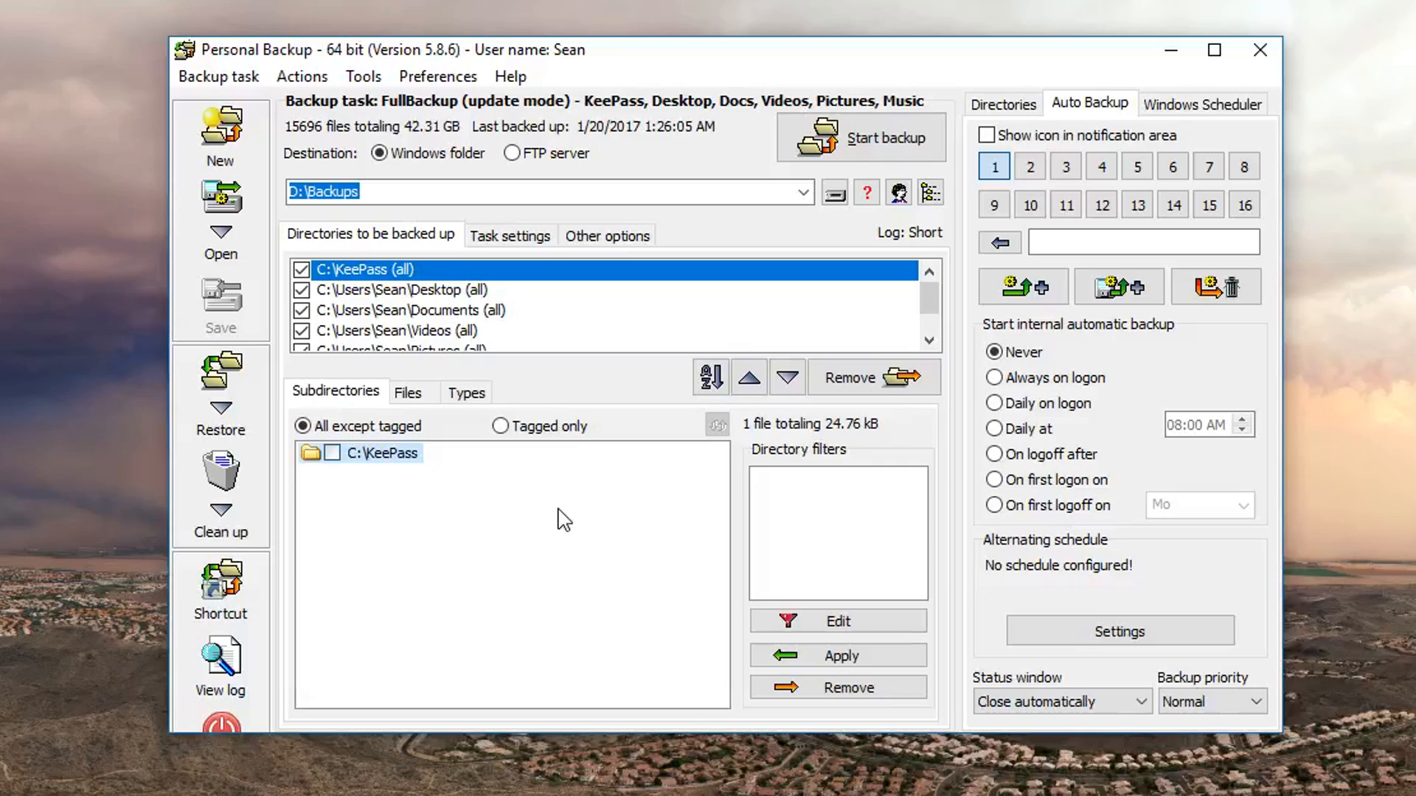
pyautogui.moveTo(564, 508)
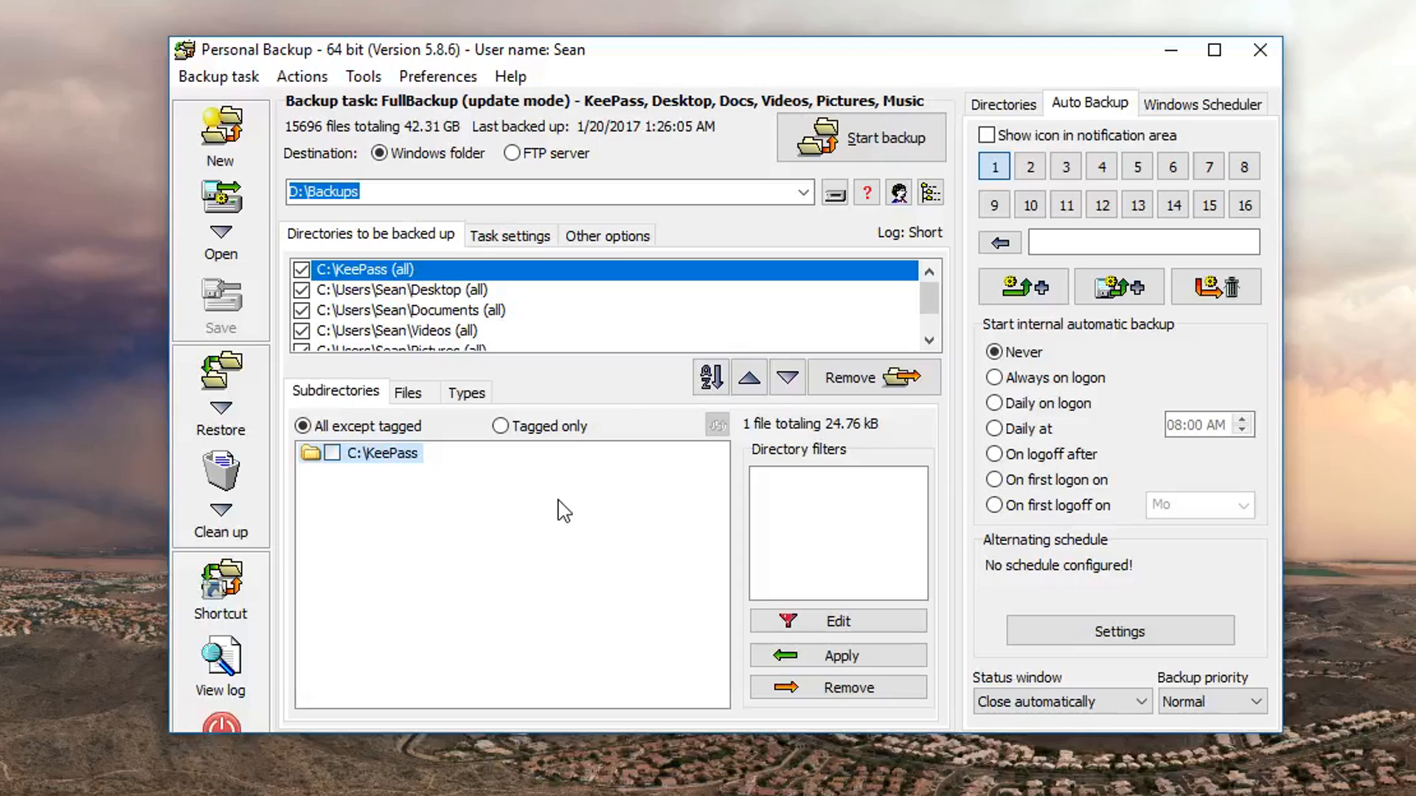
# Show the FullBackup task's Other options with the synchronization choices.
pyautogui.click(608, 234)
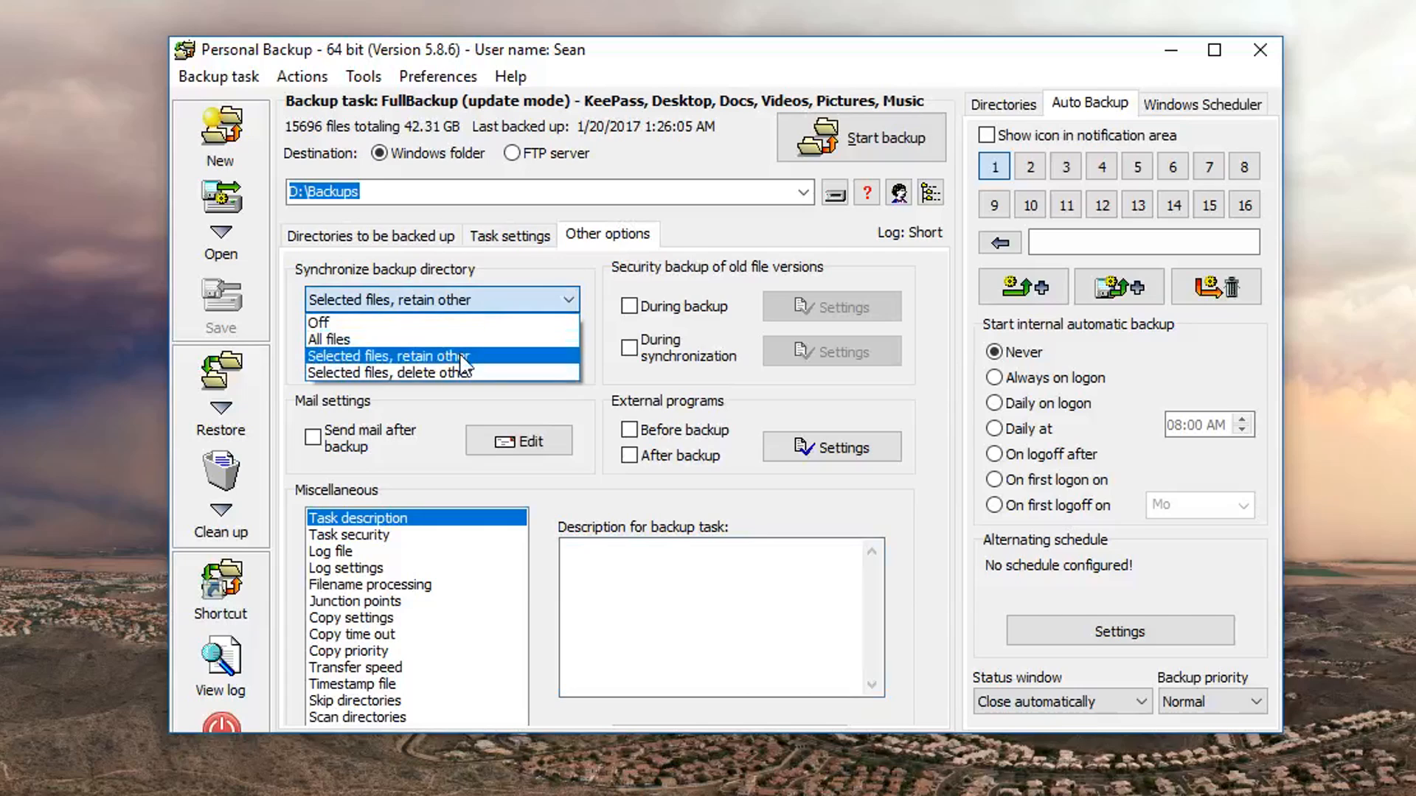
# Set synchronization to 'Selected files, retain other' after backup, using the Recycle Bin.
pyautogui.click(386, 356)
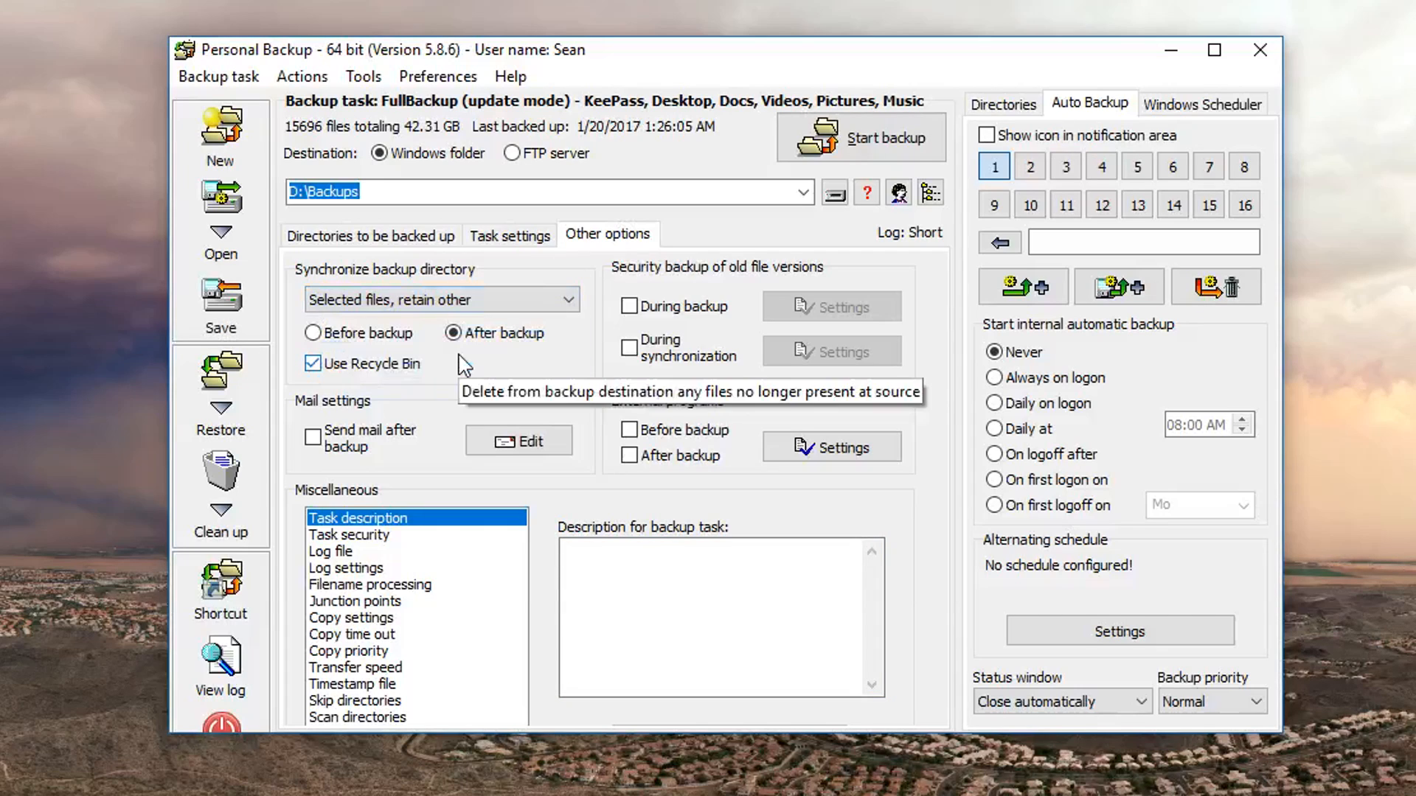
pyautogui.moveTo(382, 376)
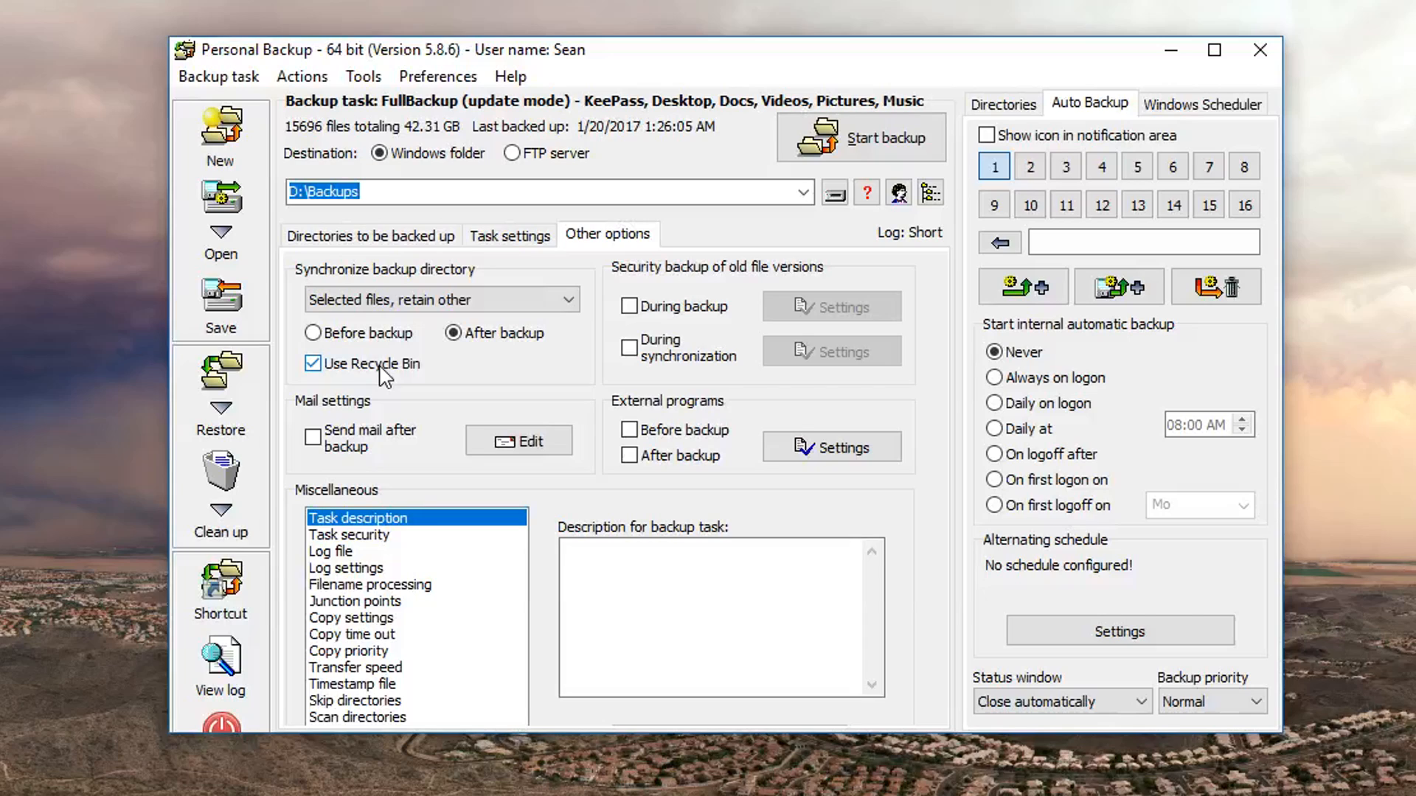
pyautogui.click(885, 139)
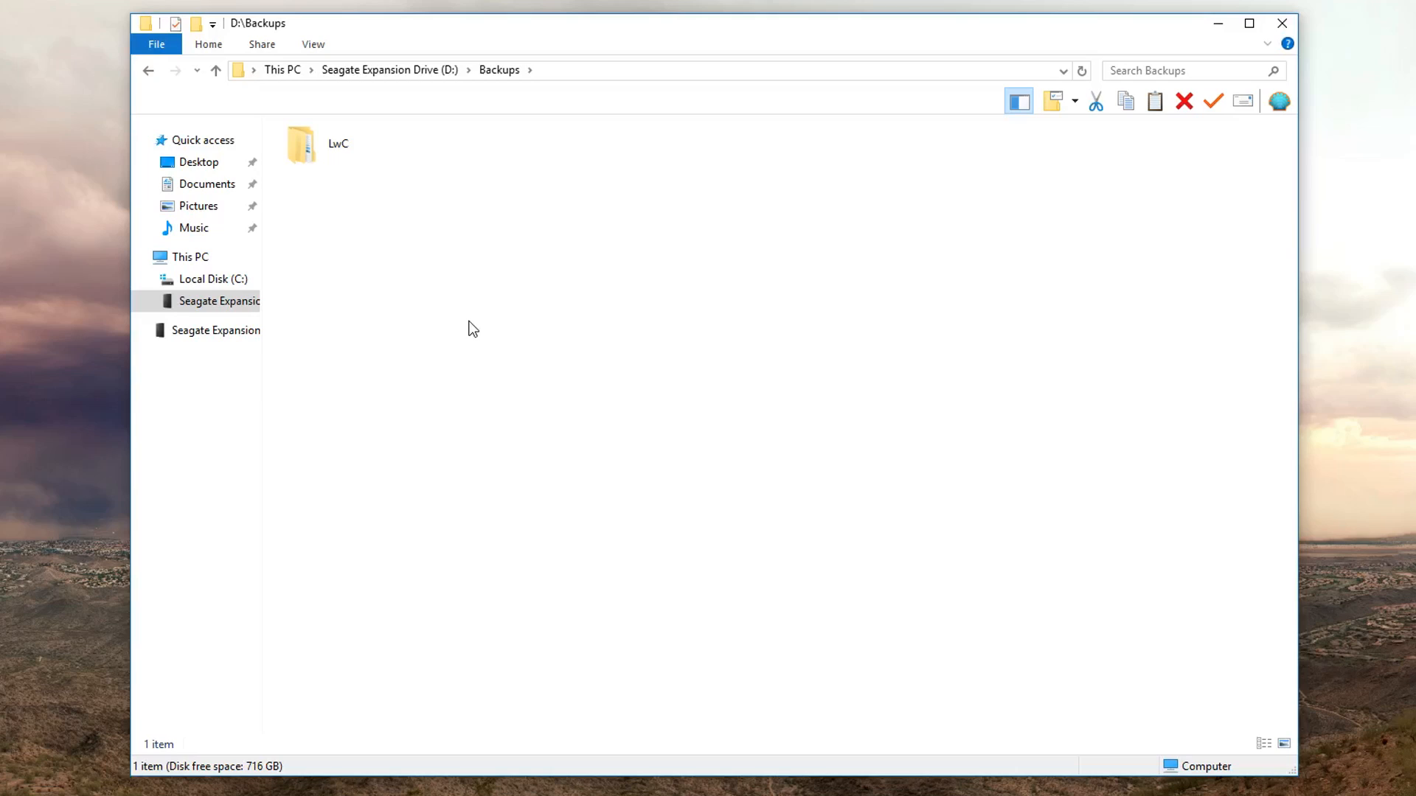
pyautogui.moveTo(463, 317)
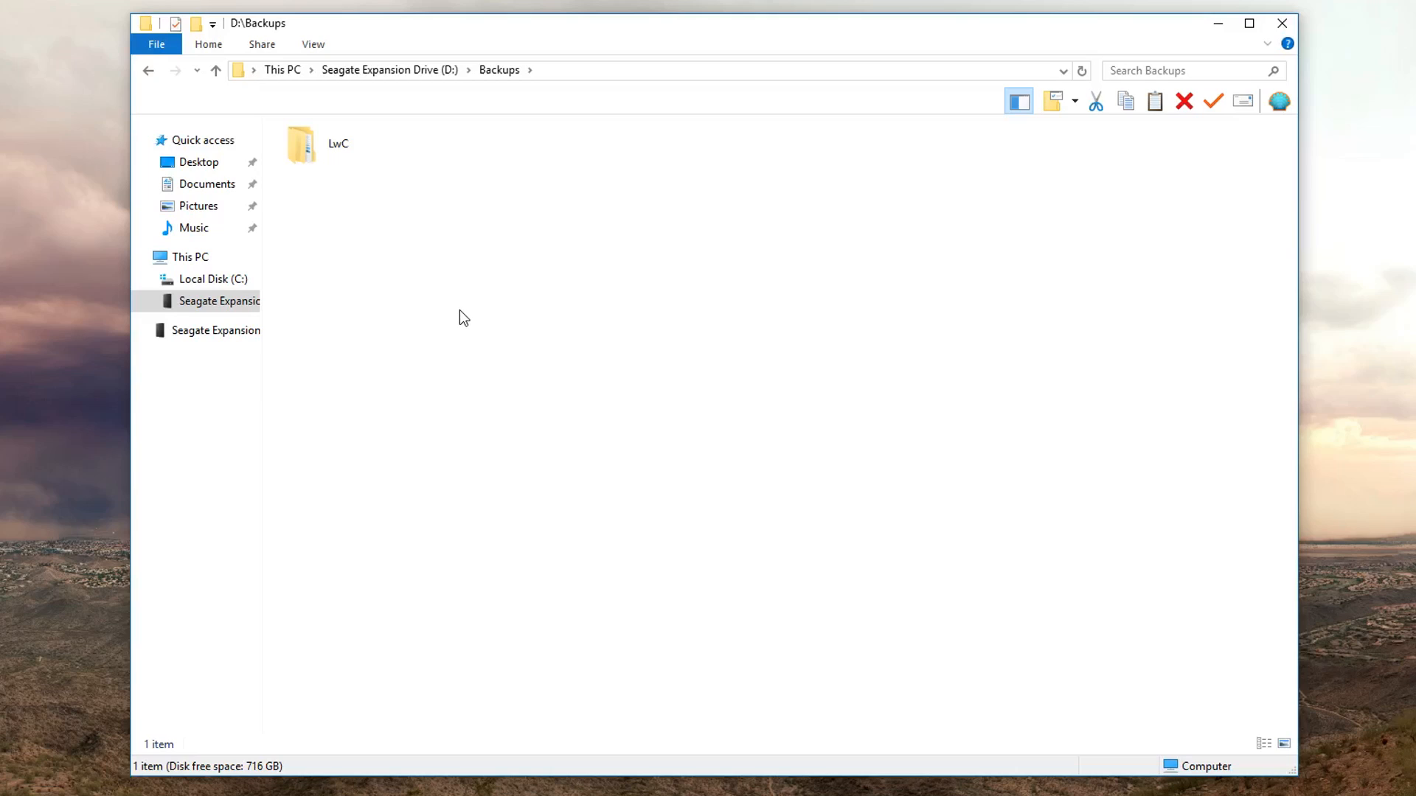
pyautogui.moveTo(452, 308)
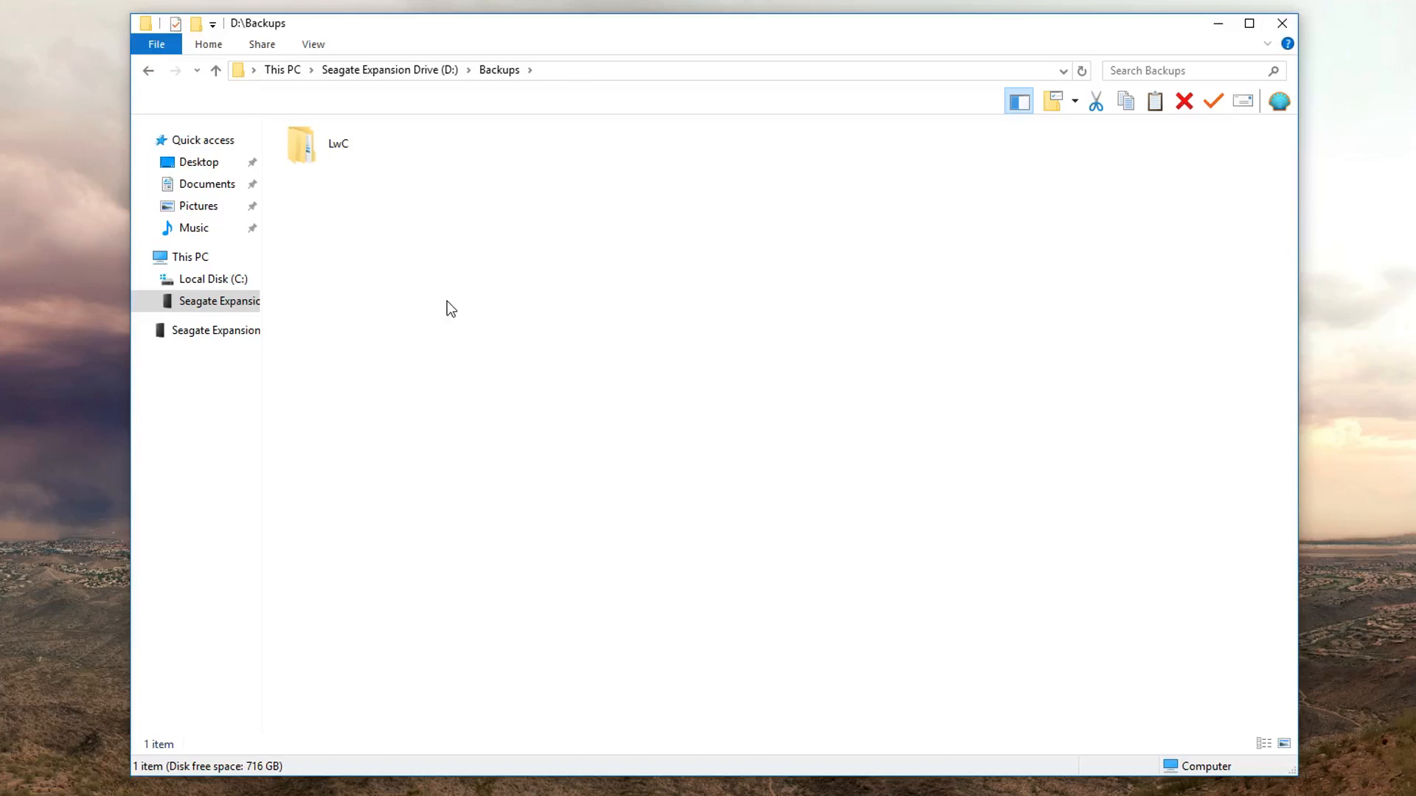
# Open the LwC folder in D:\Backups to see the backed-up KeePass and Users folders.
pyautogui.click(325, 148)
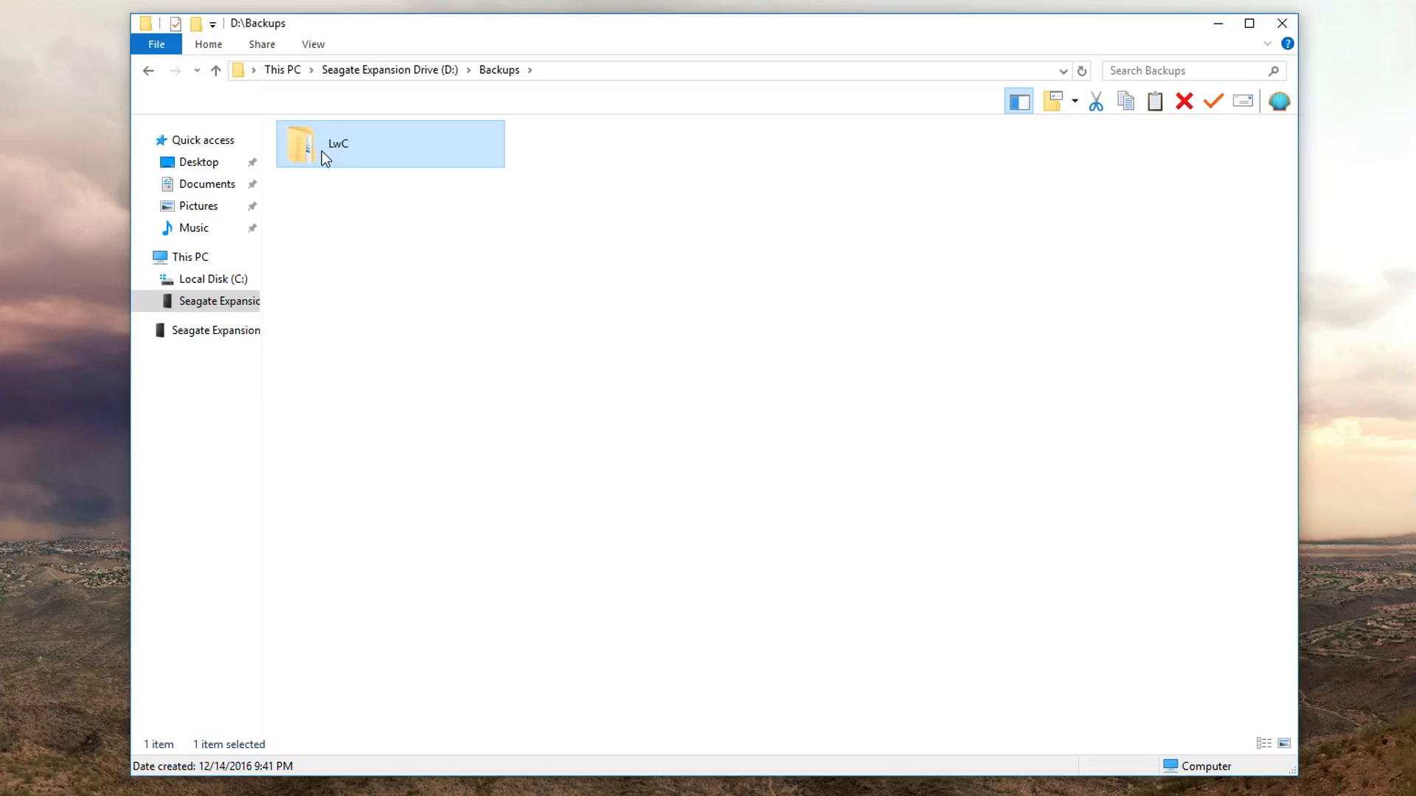
pyautogui.doubleClick(298, 143)
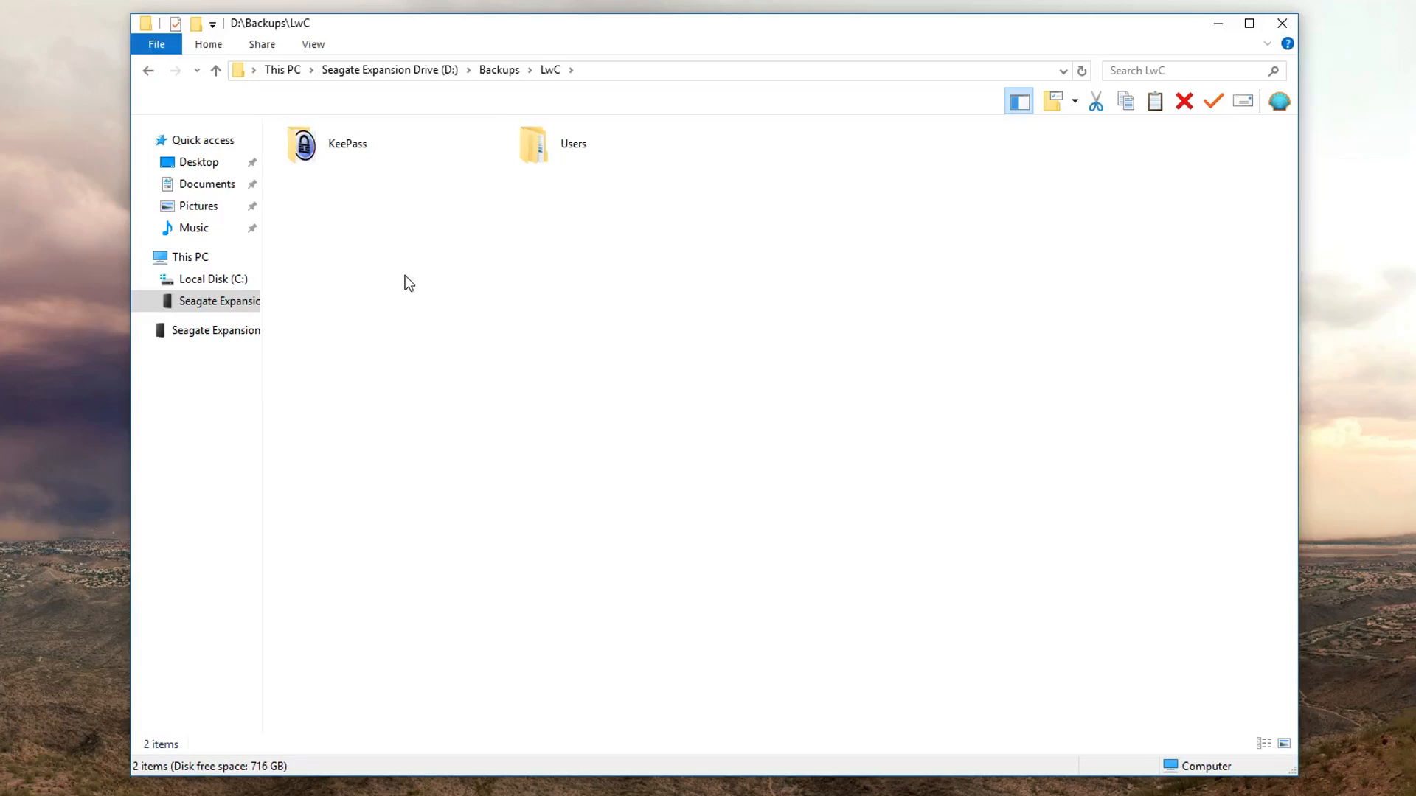
pyautogui.moveTo(416, 267)
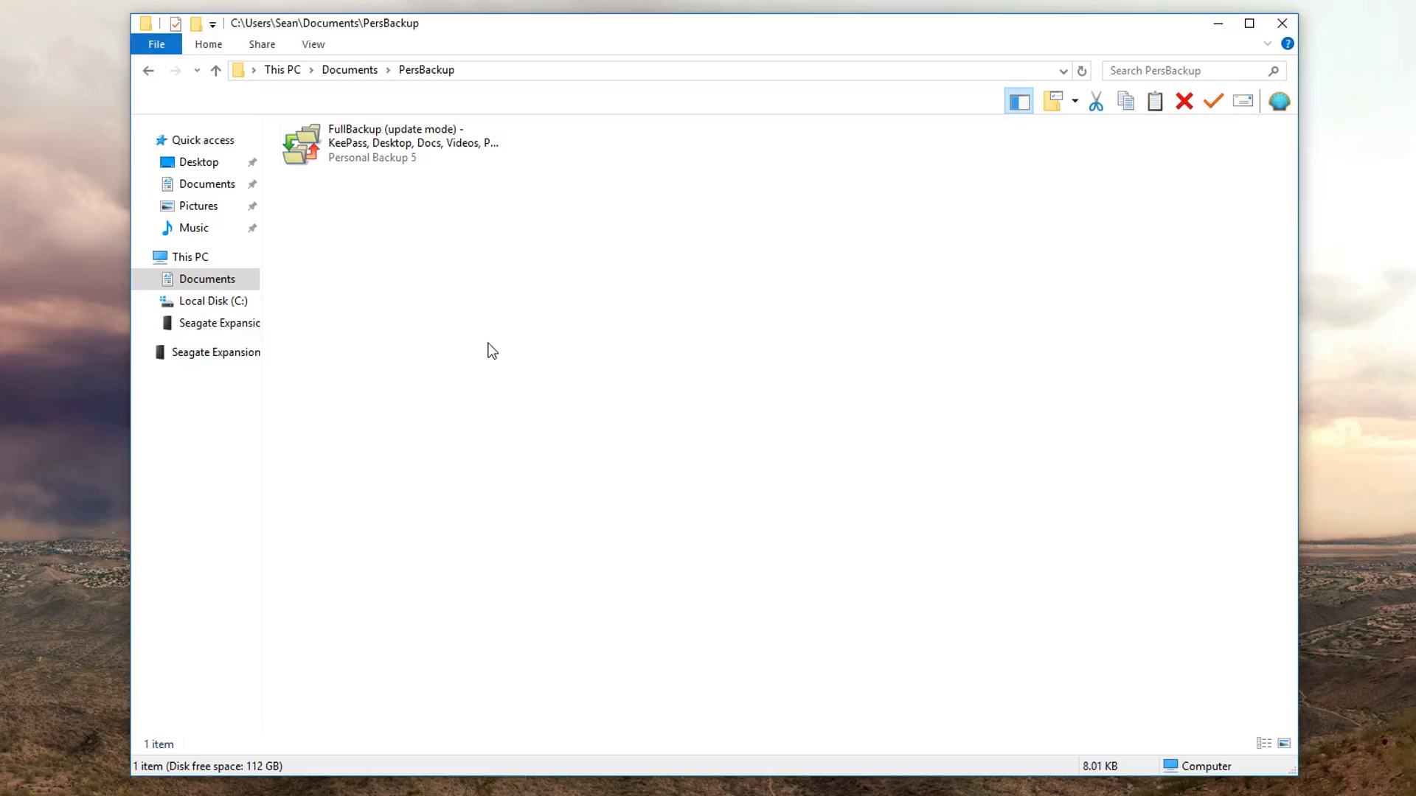
pyautogui.moveTo(481, 351)
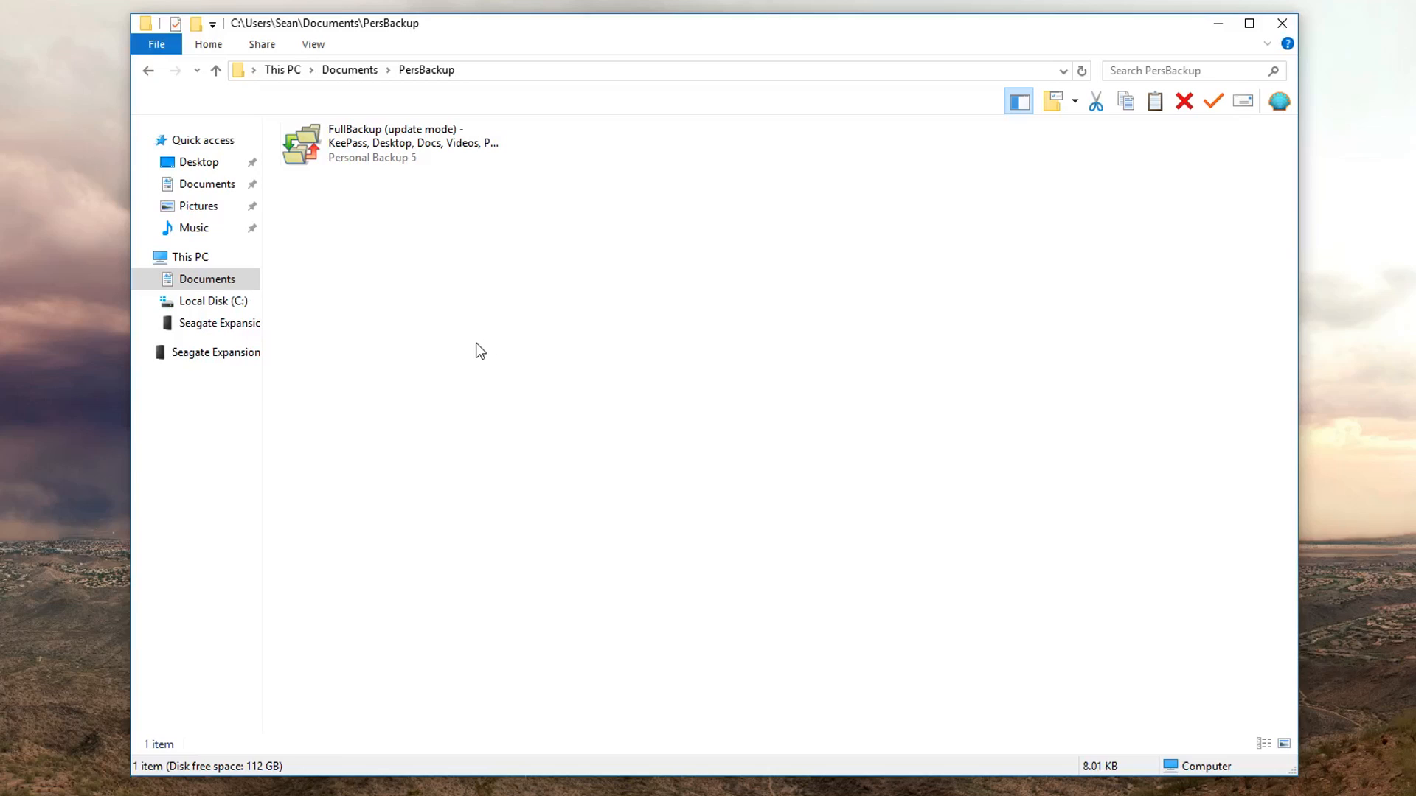
# Launch the FullBackup settings file from Documents\PersBackup and start the backup to D:\Backups.
pyautogui.doubleClick(380, 143)
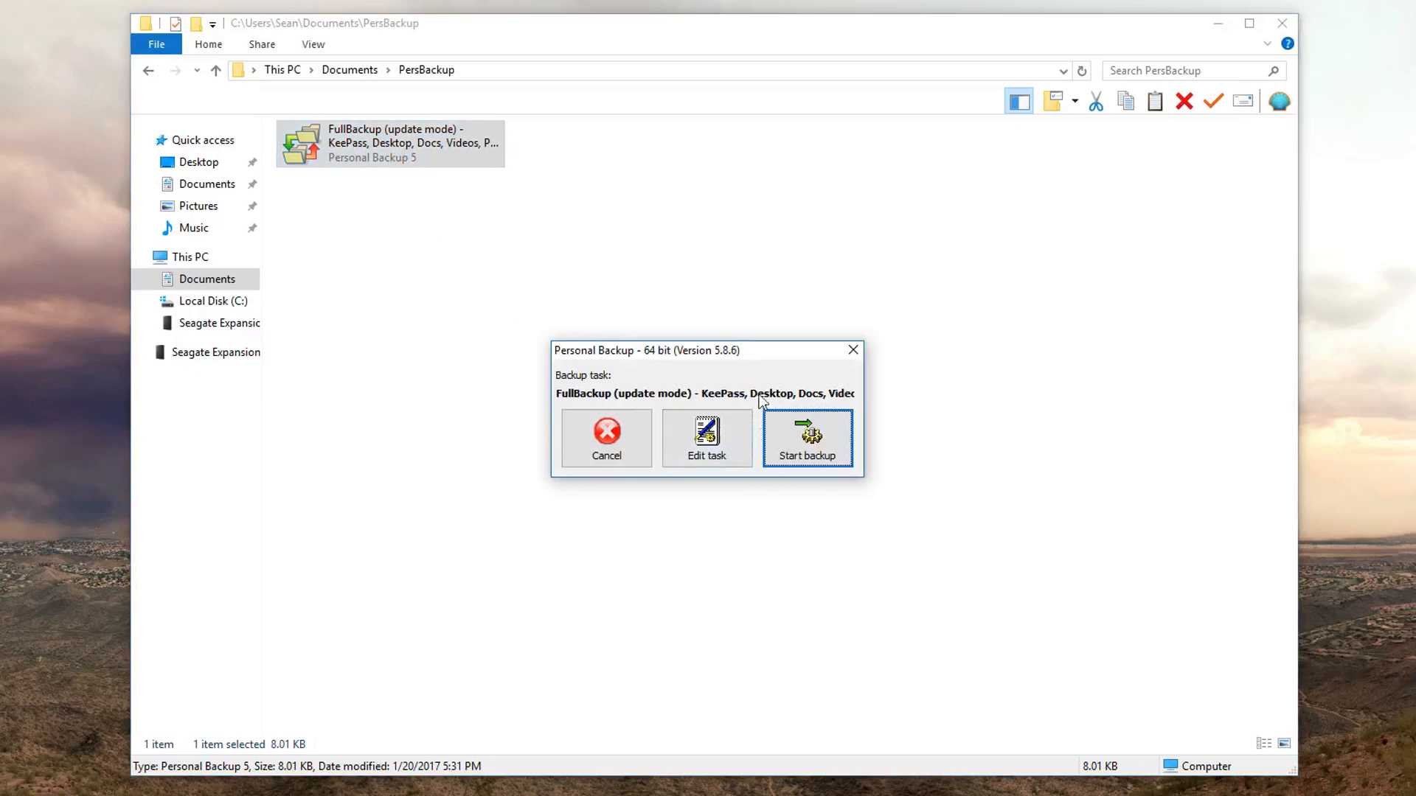
pyautogui.moveTo(831, 461)
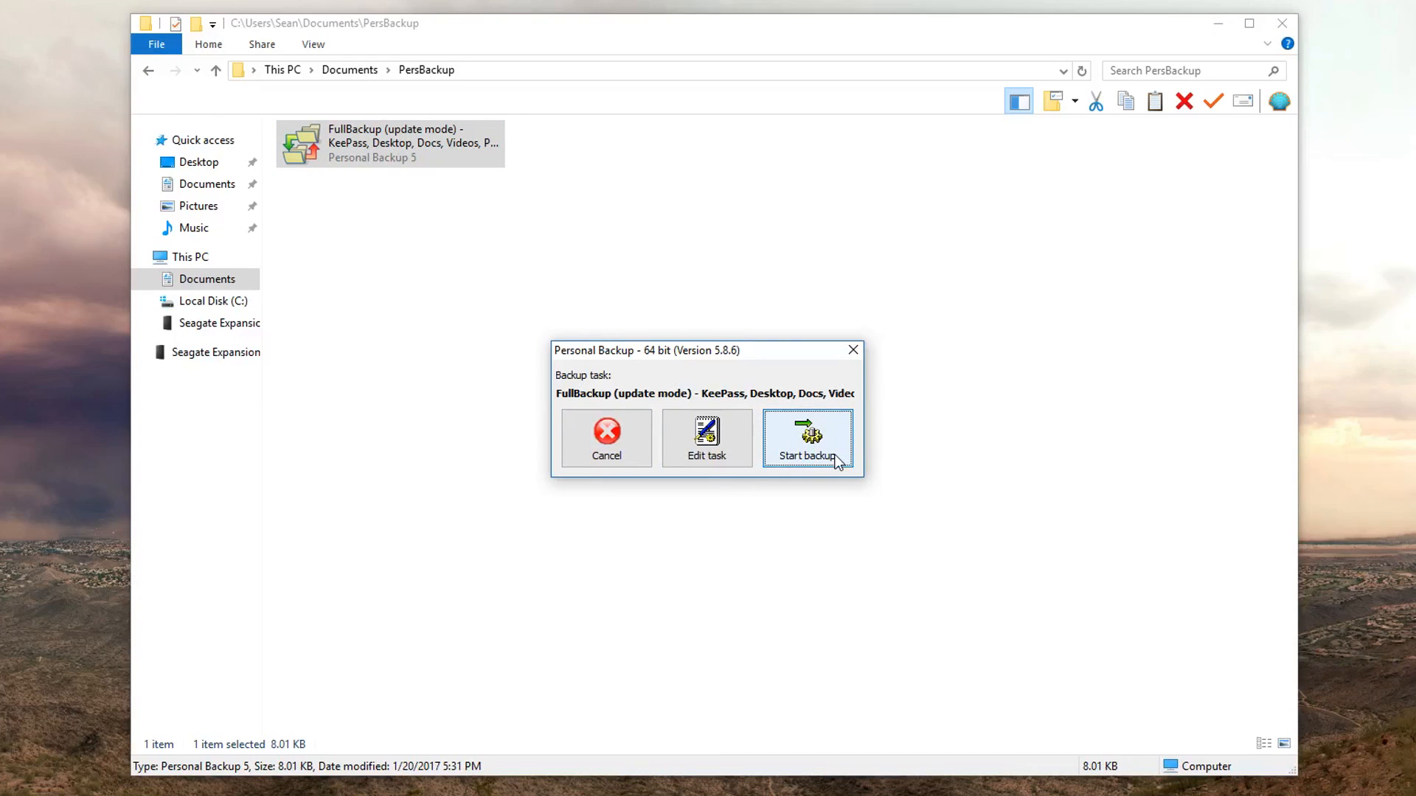
pyautogui.click(809, 437)
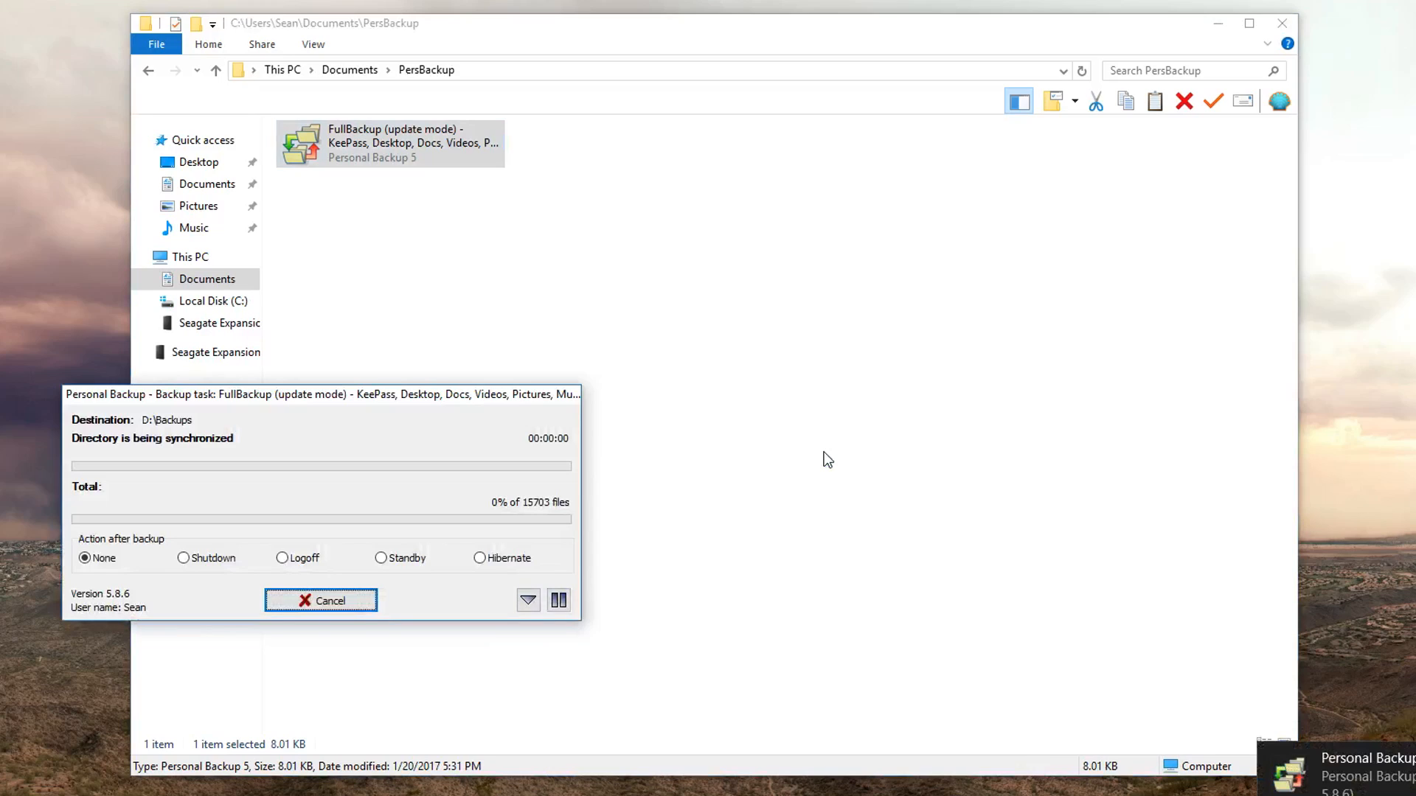
pyautogui.click(322, 600)
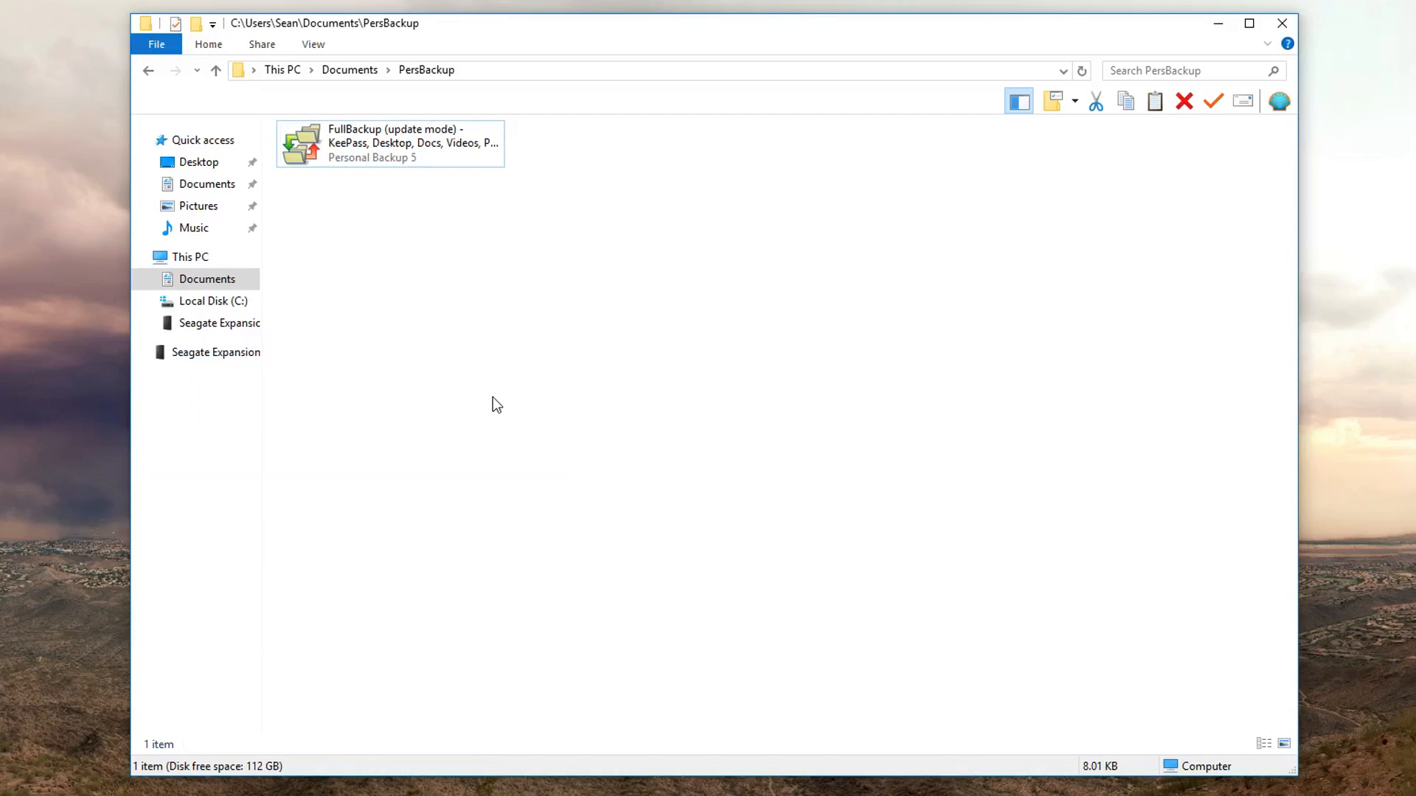
pyautogui.moveTo(466, 248)
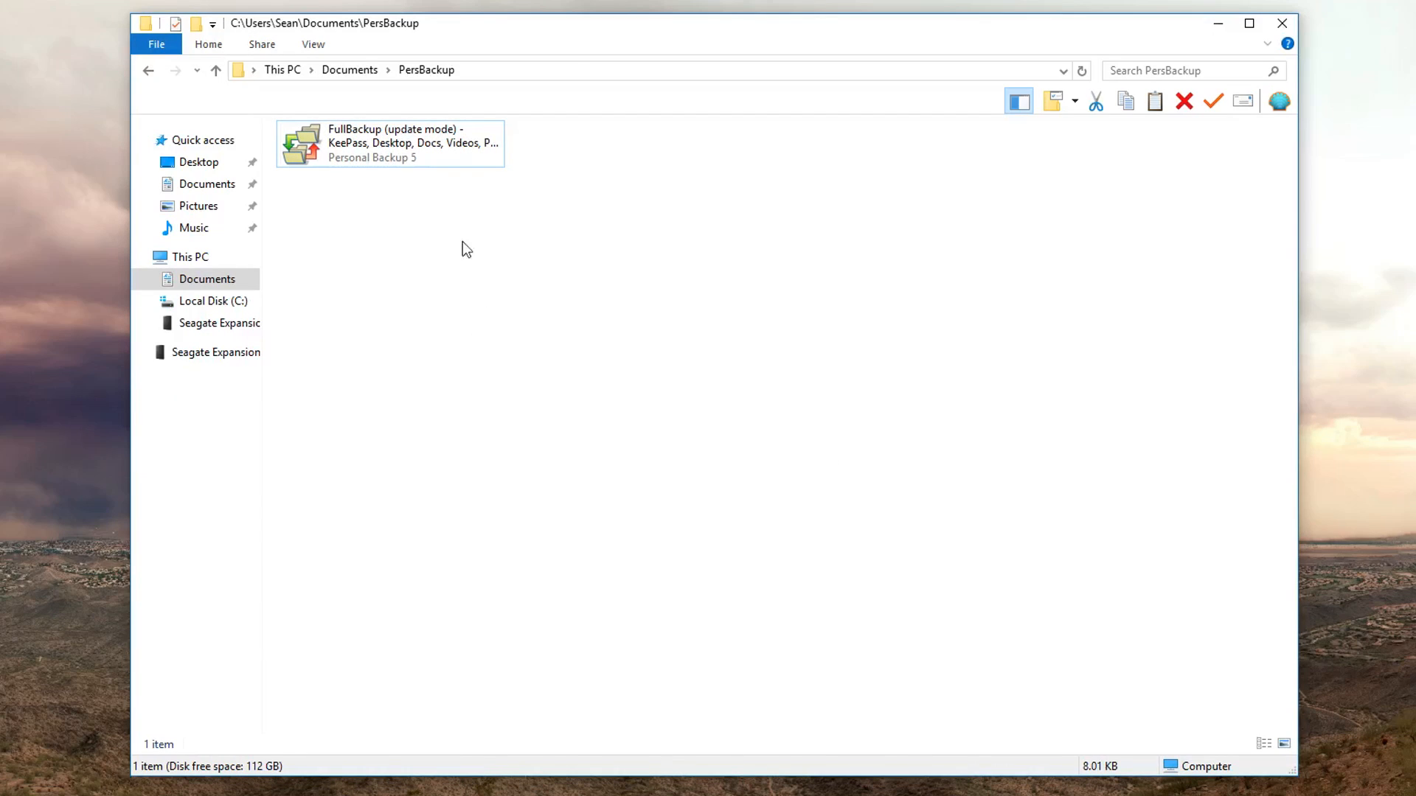
pyautogui.rightClick(388, 143)
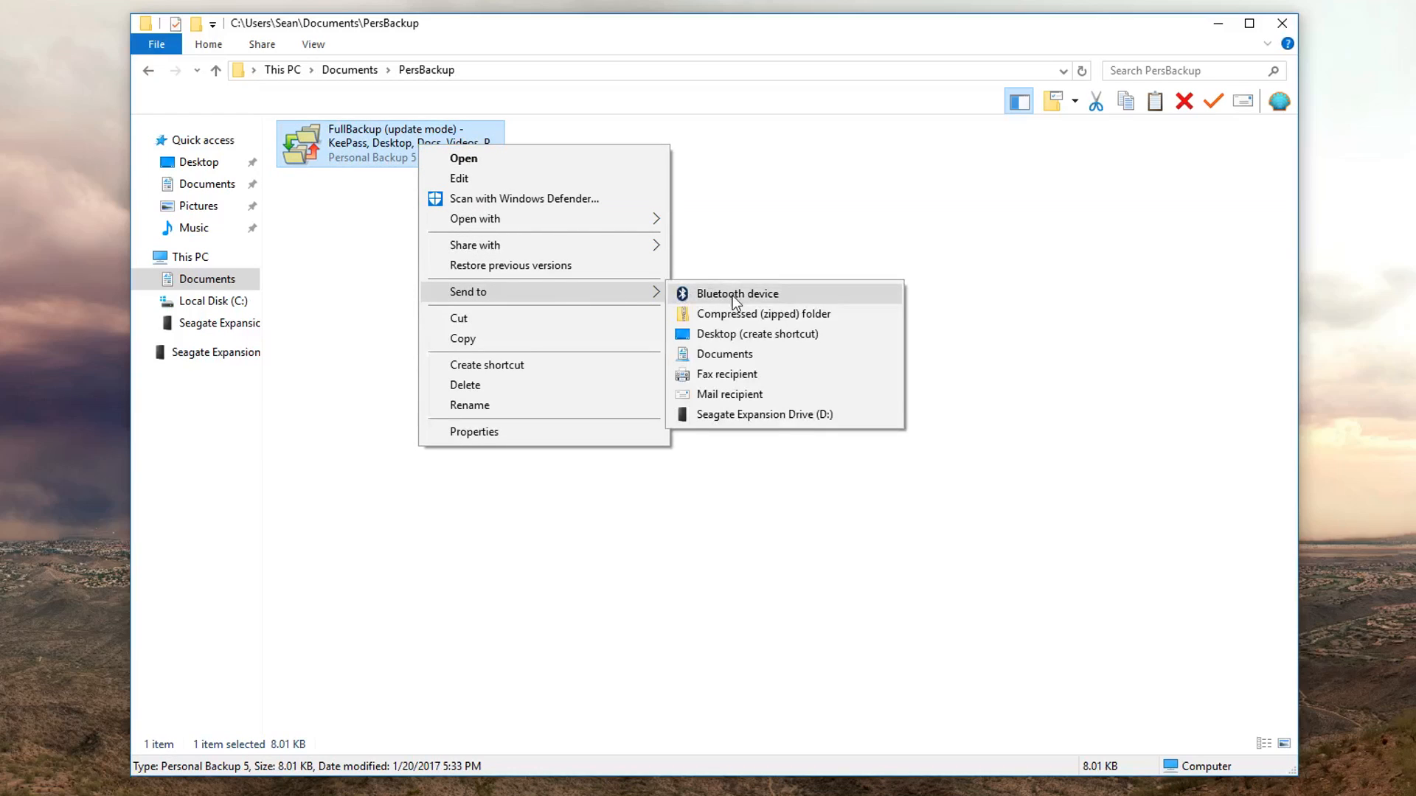
pyautogui.click(808, 191)
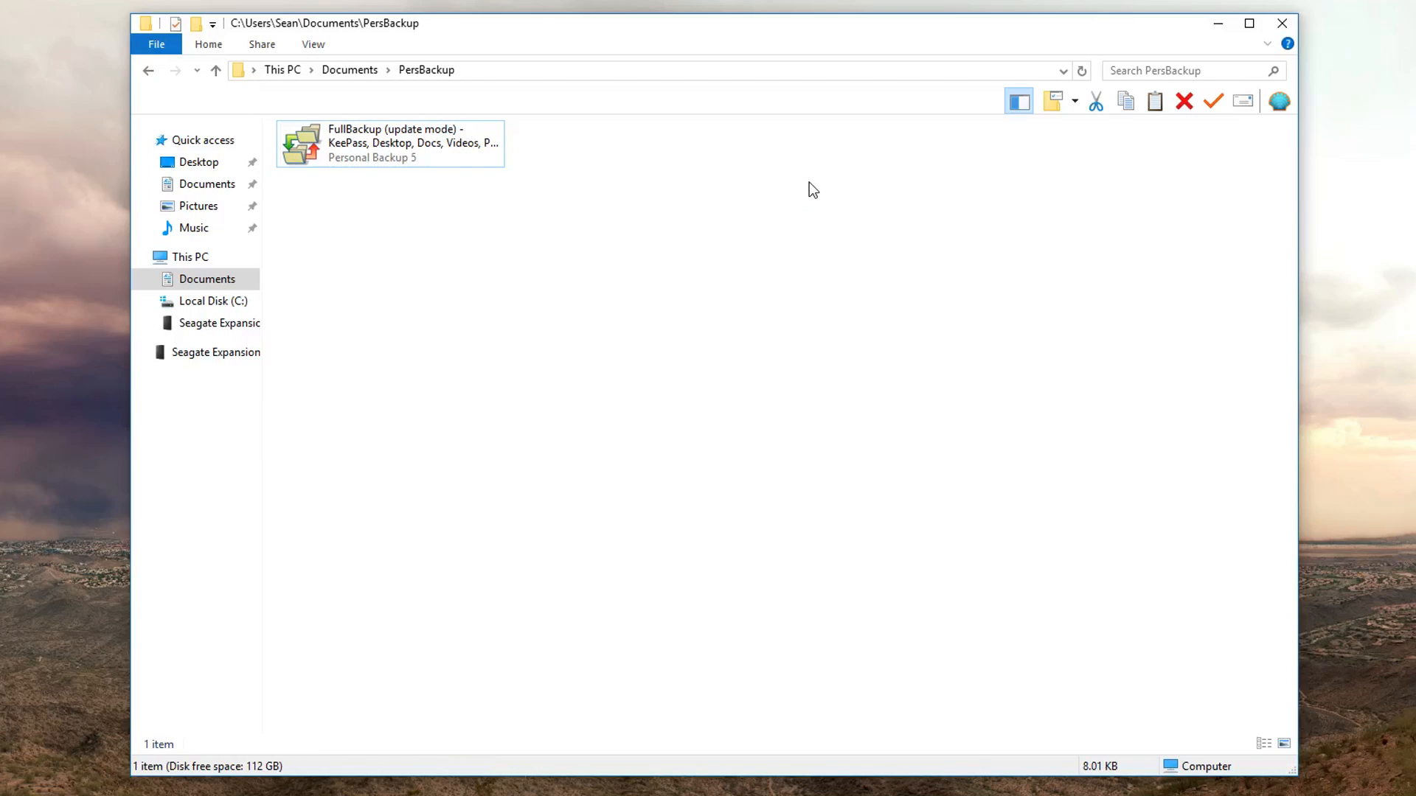